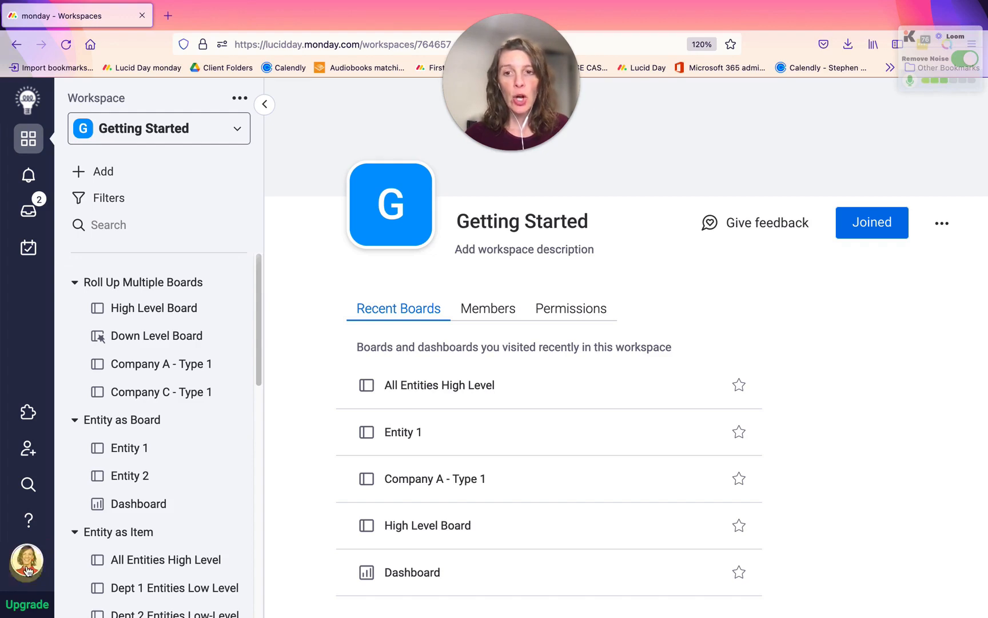
Bring up the account menu from the avatar in the left sidebar.
left_click(27, 565)
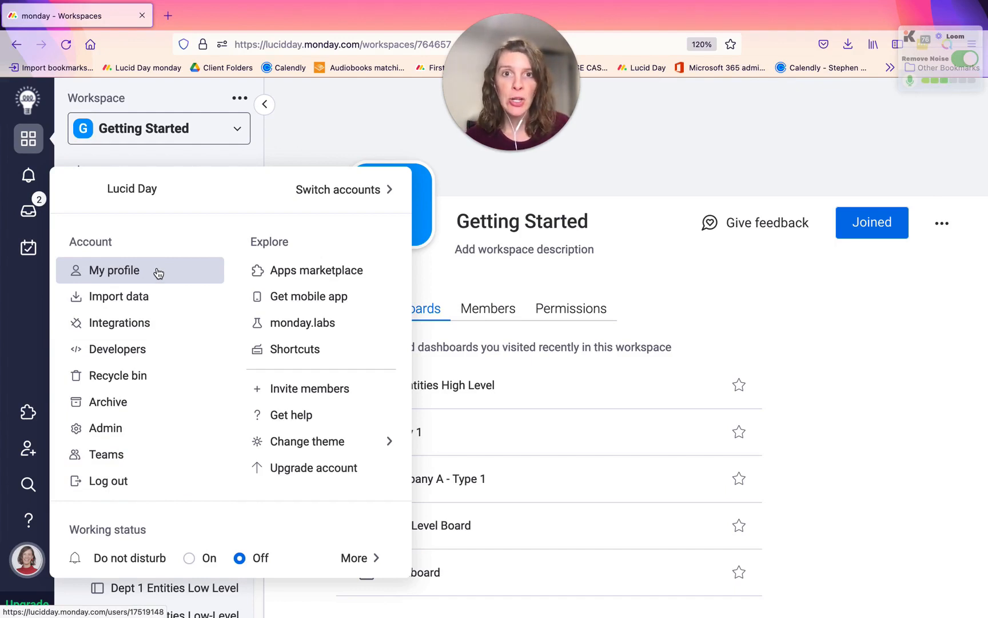
mouse_move(166, 274)
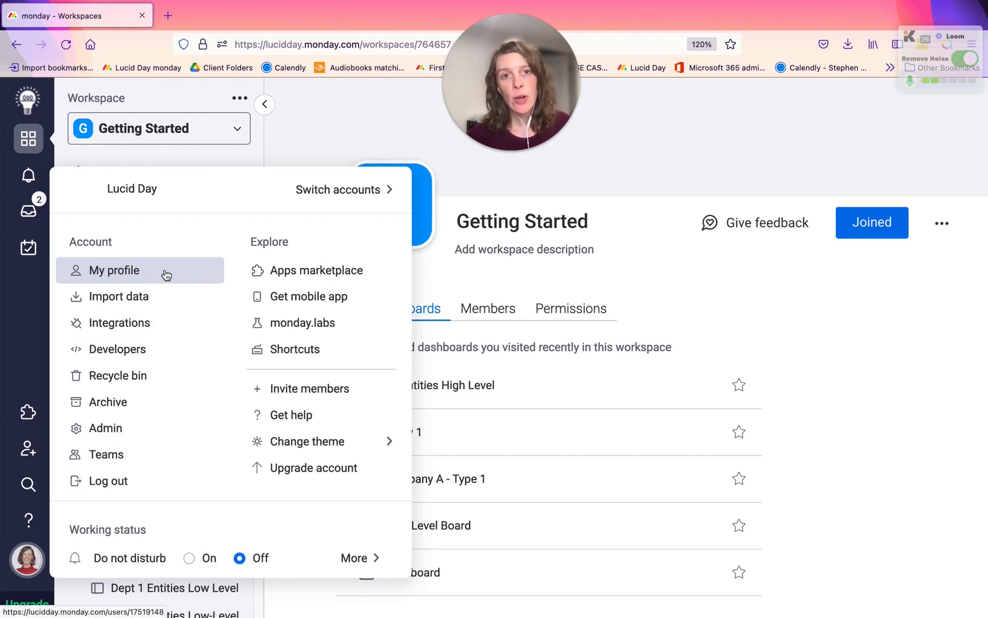
mouse_move(118, 280)
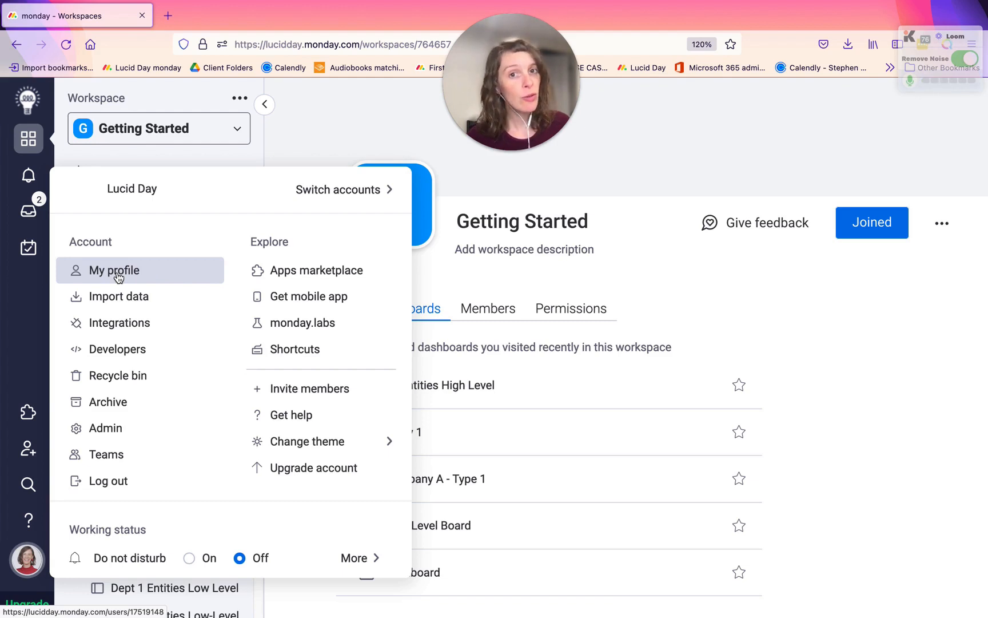
Go to My profile to view the personal info overview.
left_click(114, 270)
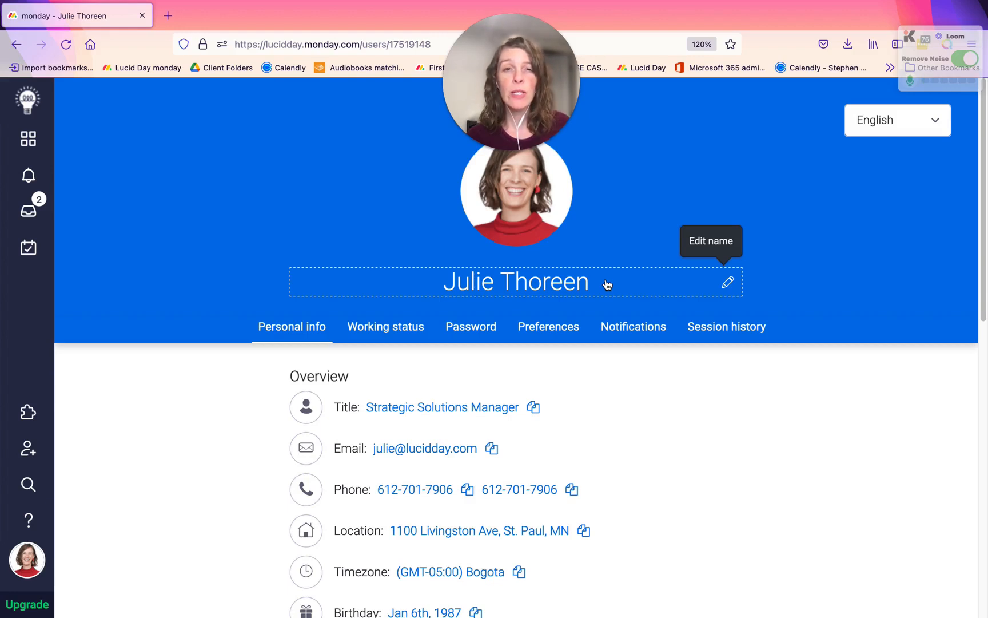
mouse_move(569, 280)
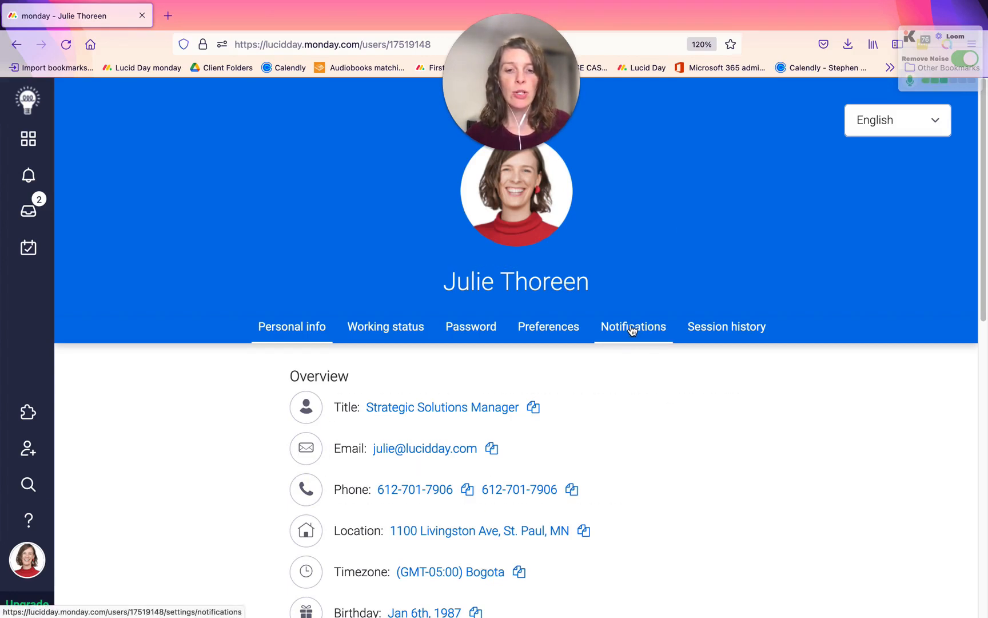
Review the Email notifications checkboxes in notification settings, then collapse that section.
left_click(633, 327)
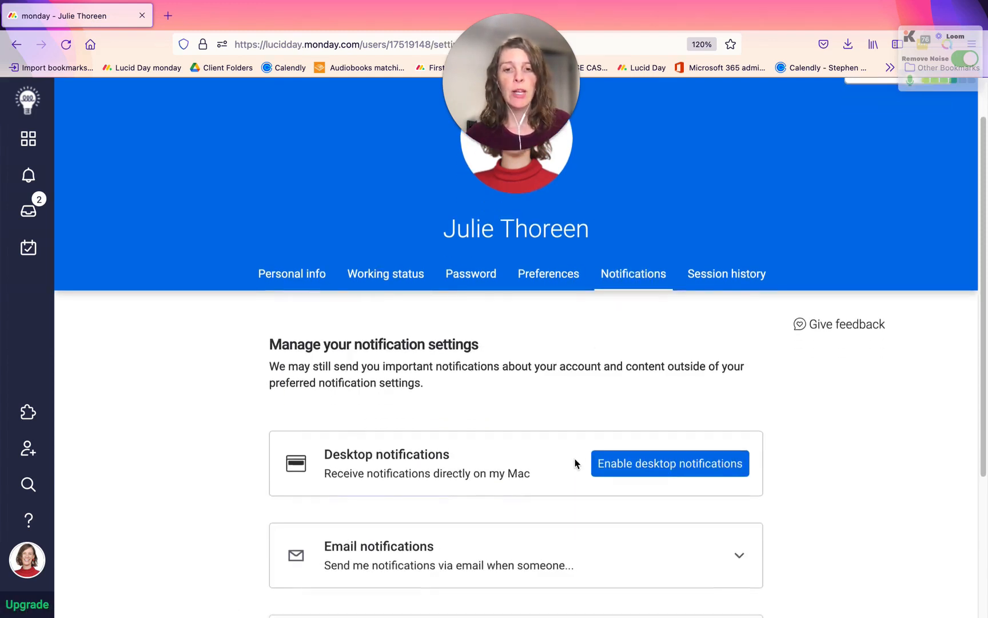
scroll("down", 3)
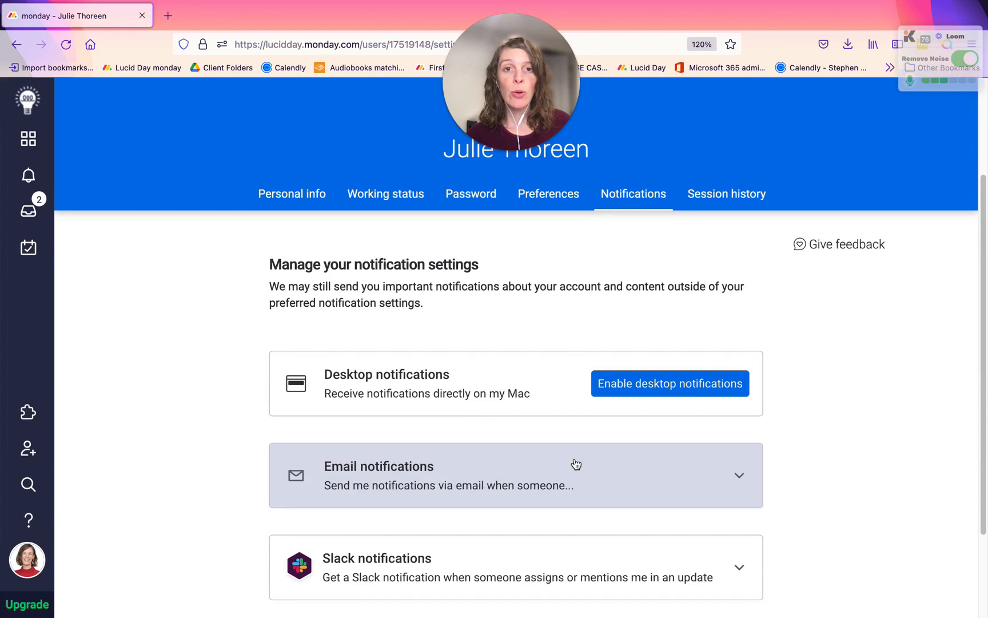
scroll("down", 3)
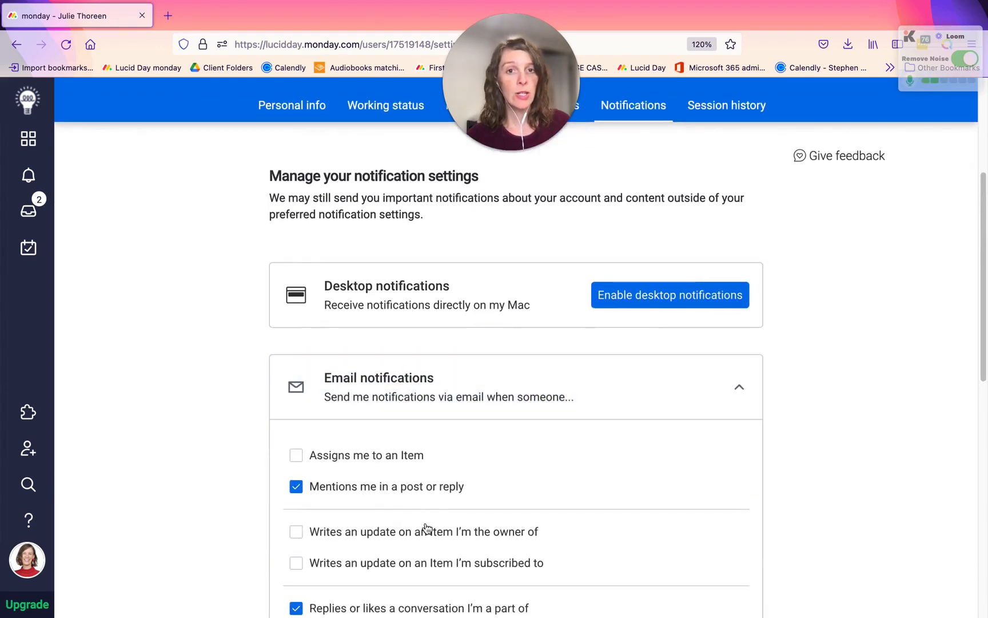
scroll("down", 3)
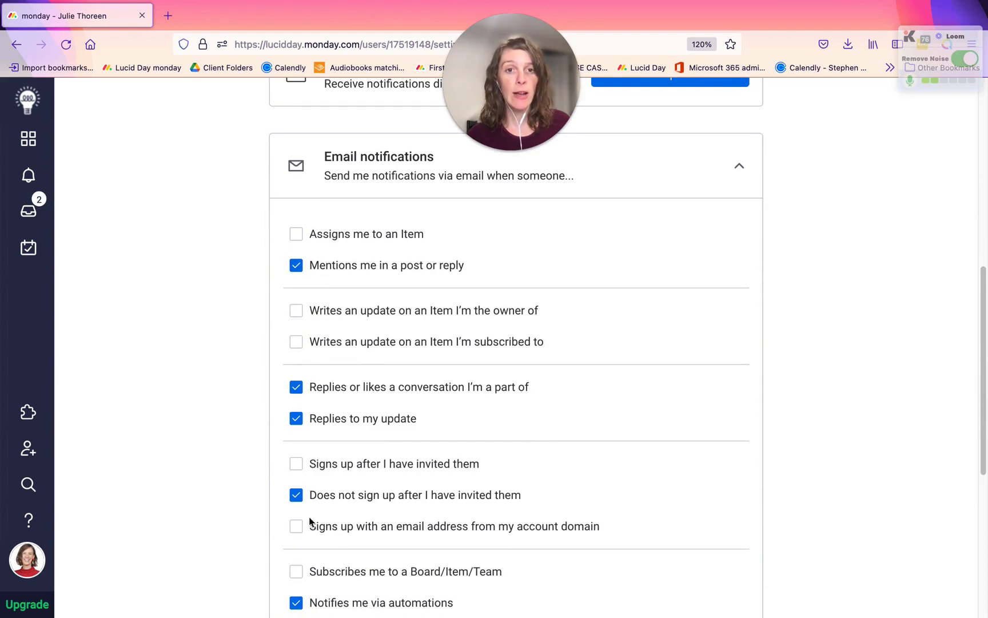
mouse_move(309, 553)
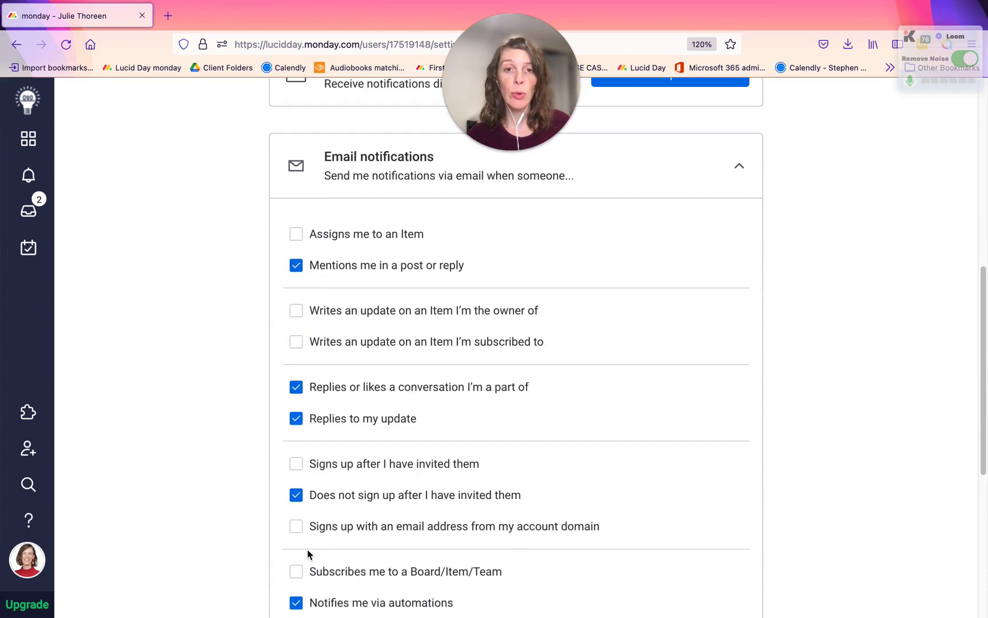
mouse_move(294, 209)
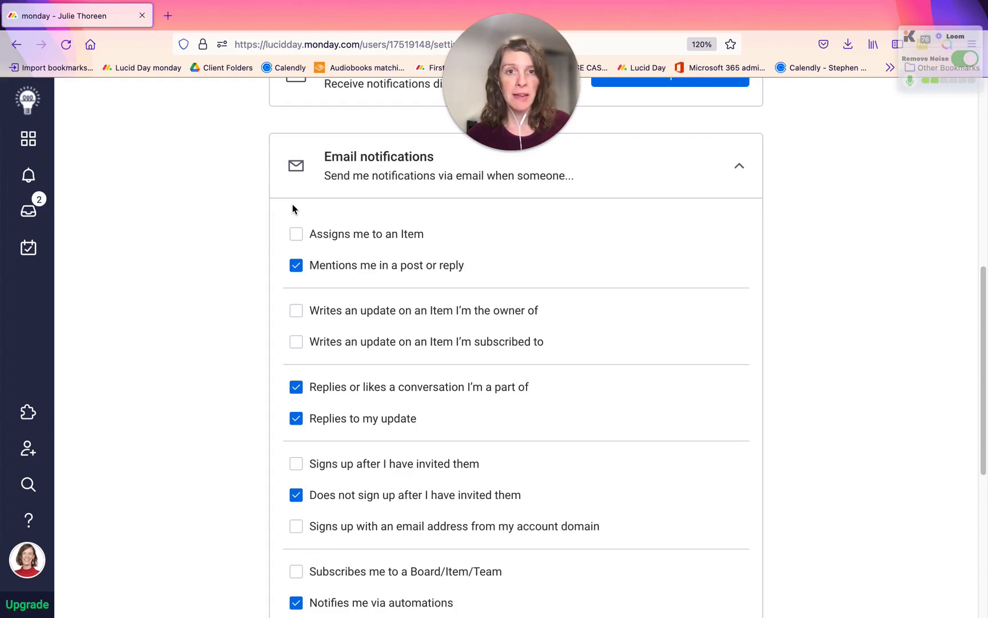
scroll("down", 3)
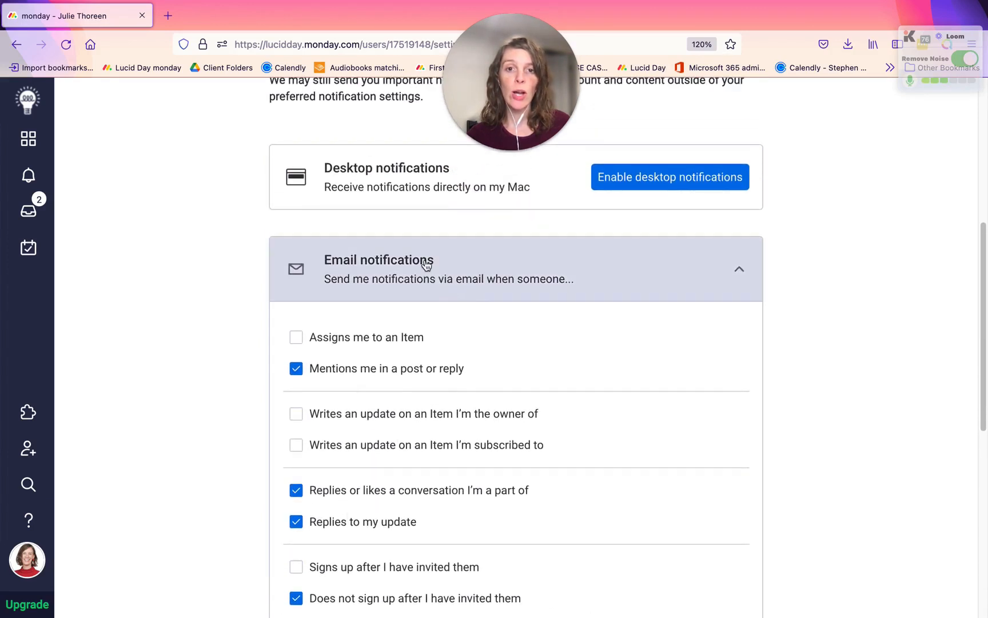
left_click(426, 266)
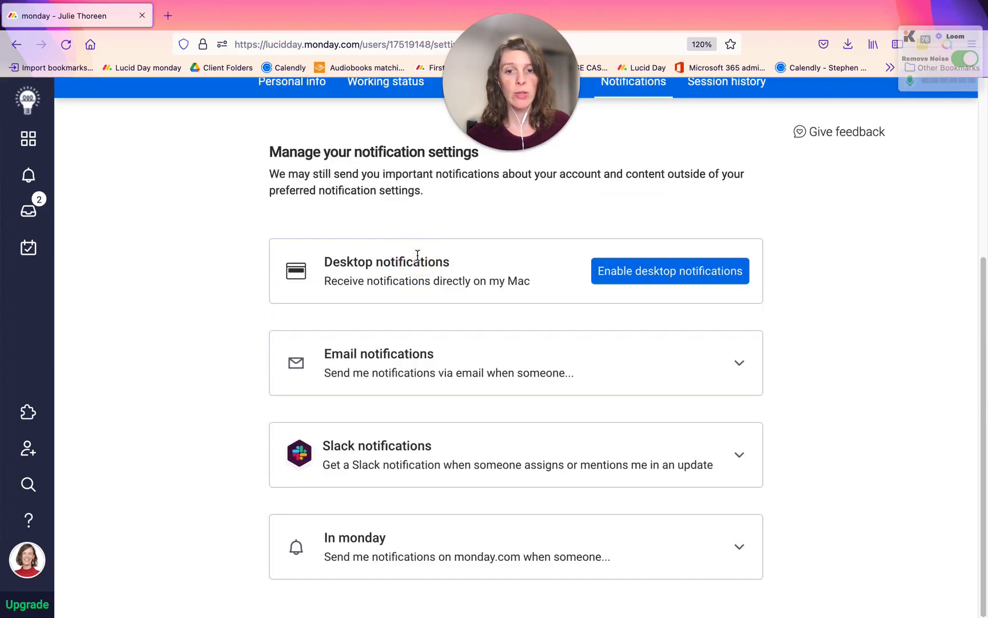
Bring the account menu back up from the avatar.
left_click(27, 573)
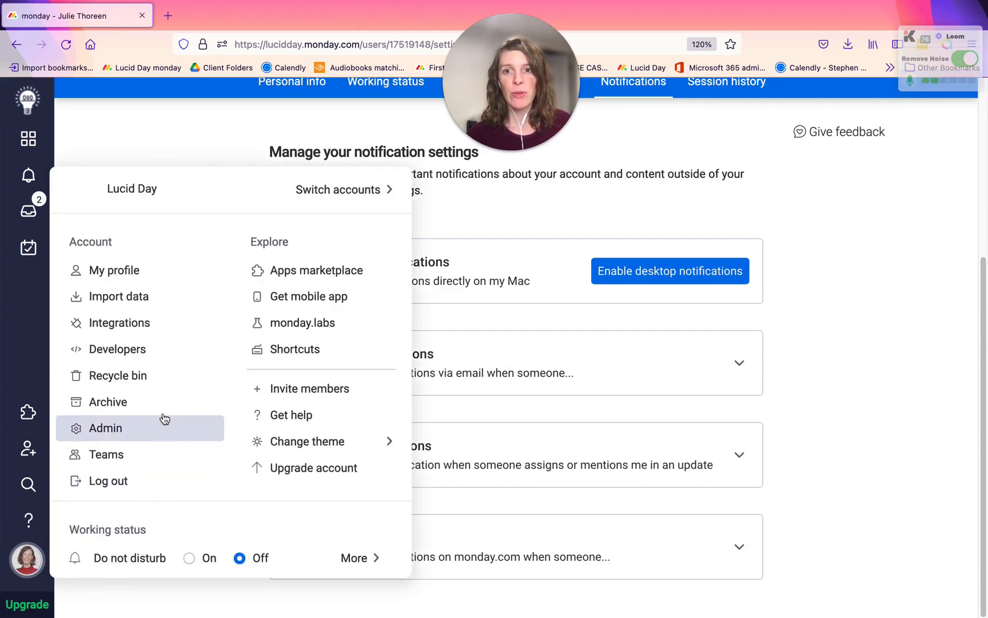
mouse_move(120, 302)
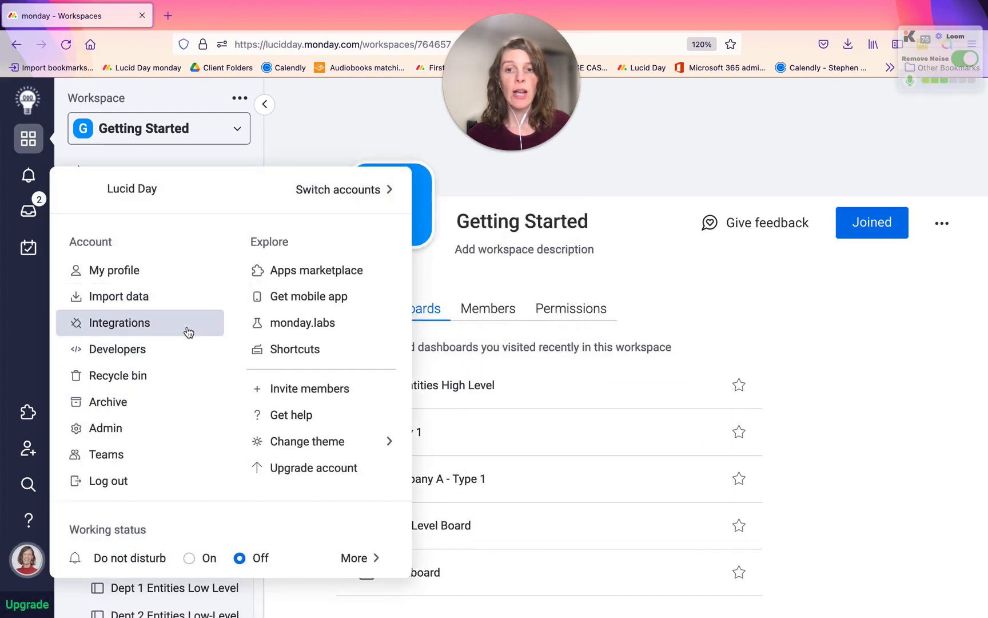
Check the Typeform integration's board choices, then go to the High Level Board.
left_click(119, 323)
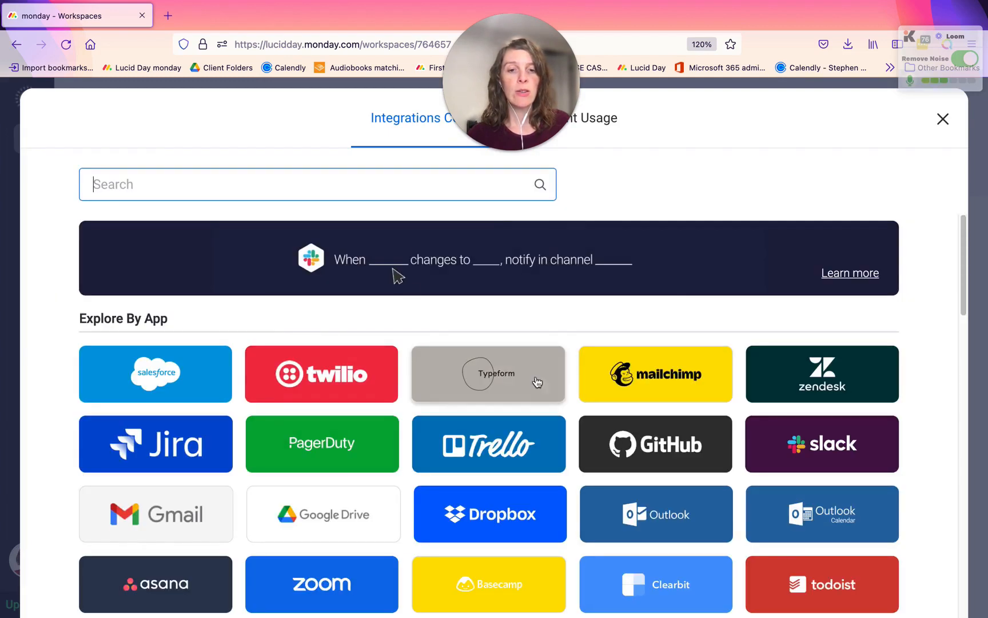
left_click(490, 373)
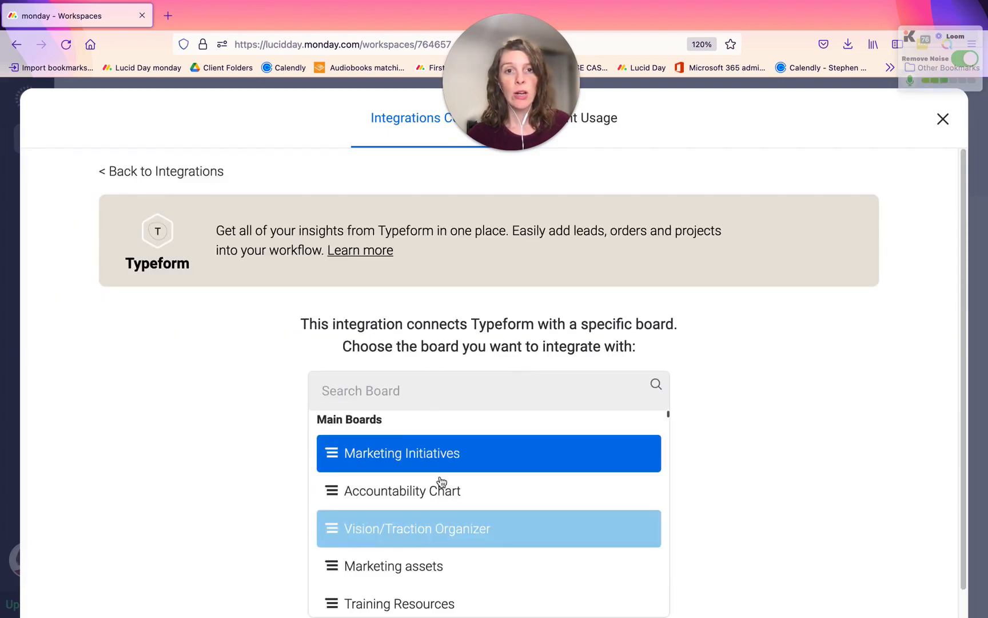
left_click(942, 119)
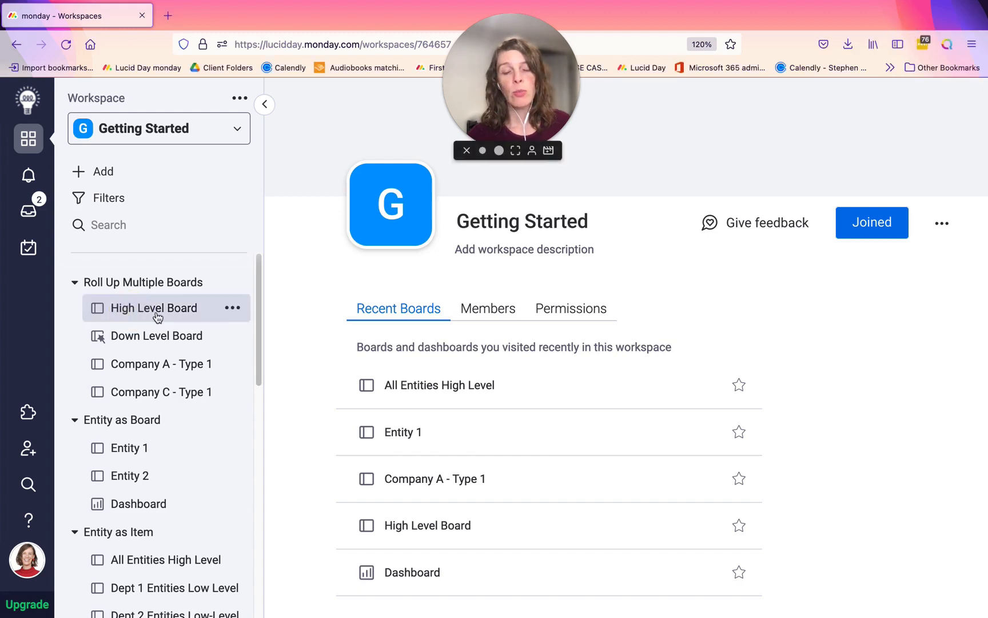
left_click(153, 308)
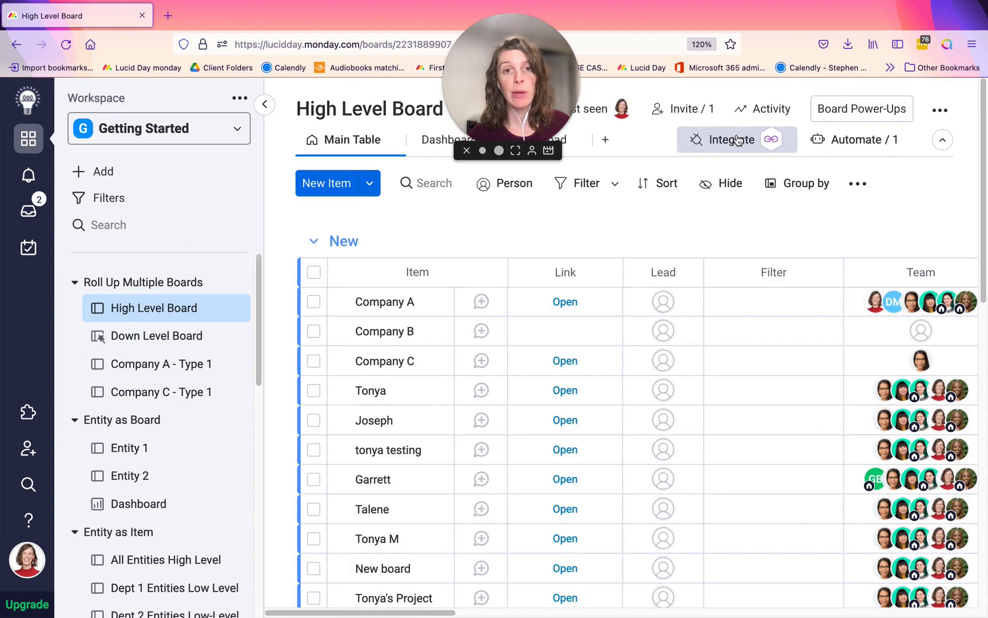
Go to Recycle bin from the avatar menu to list recently deleted items.
left_click(25, 565)
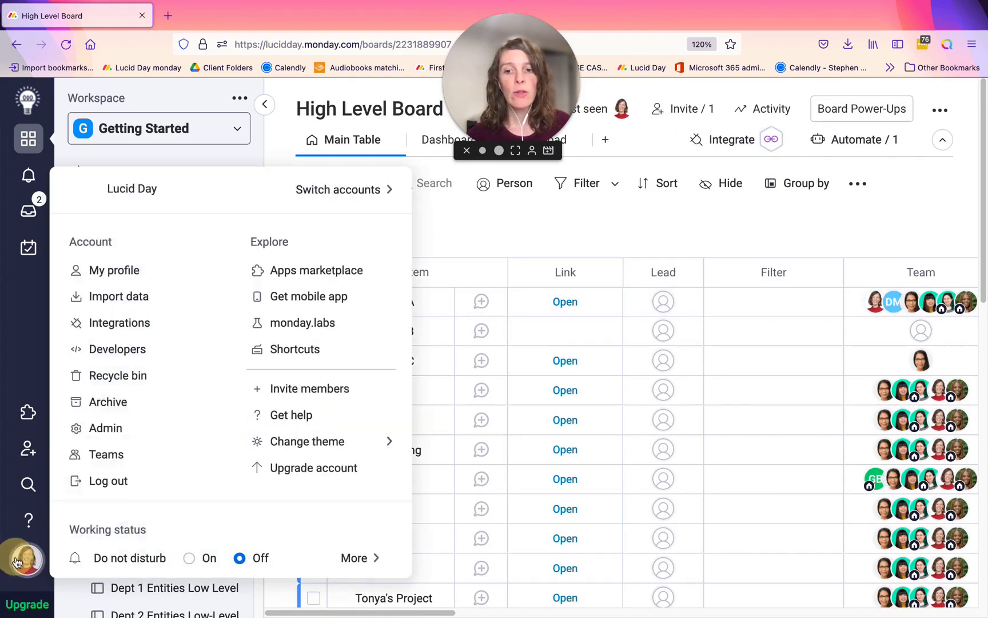
mouse_move(172, 355)
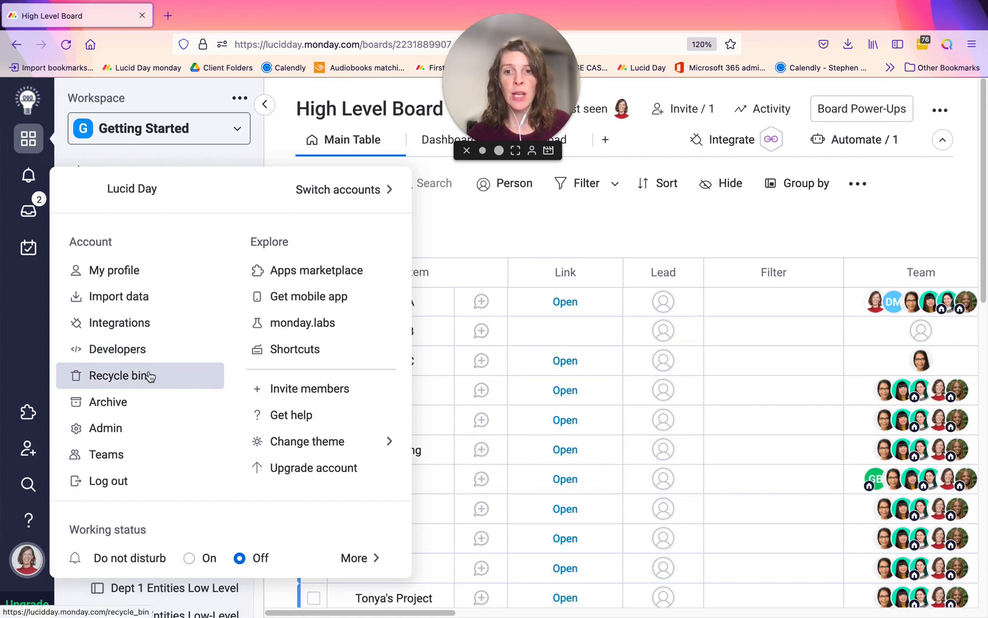
left_click(119, 376)
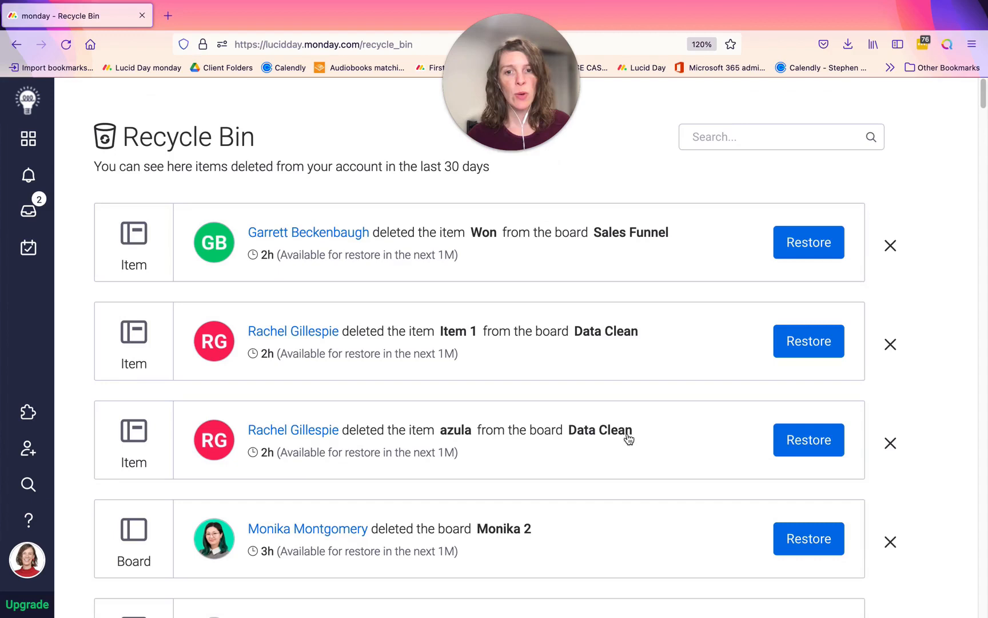
left_click(770, 137)
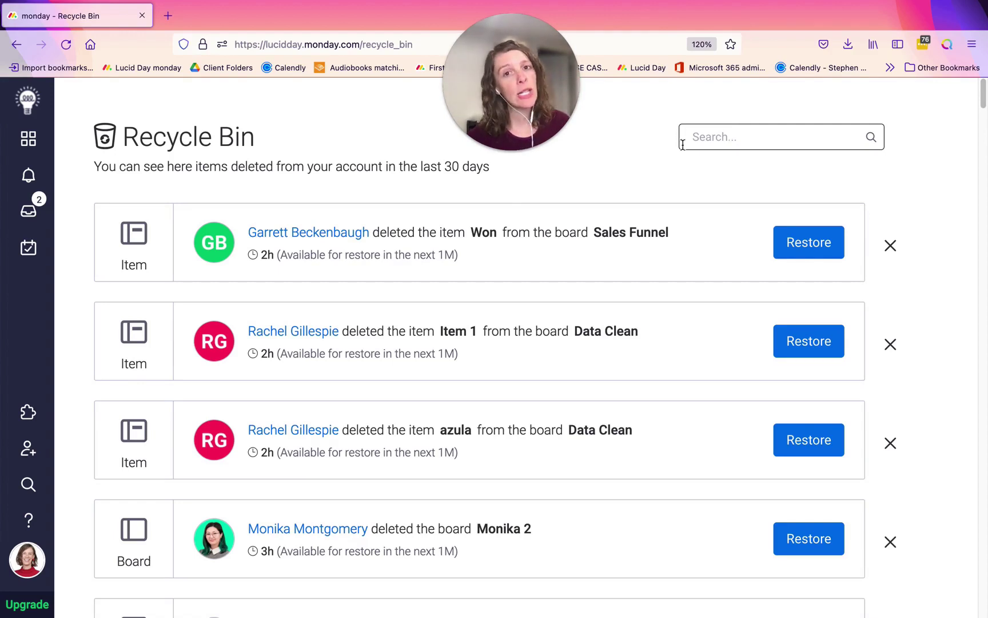
Bring the account menu back up over the Recycle Bin.
left_click(25, 564)
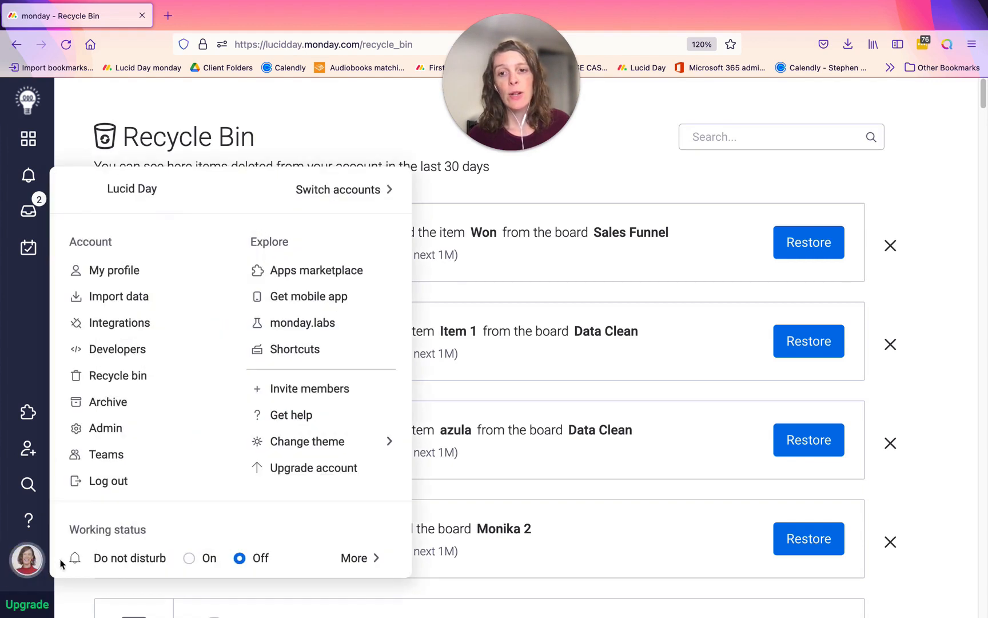
mouse_move(182, 412)
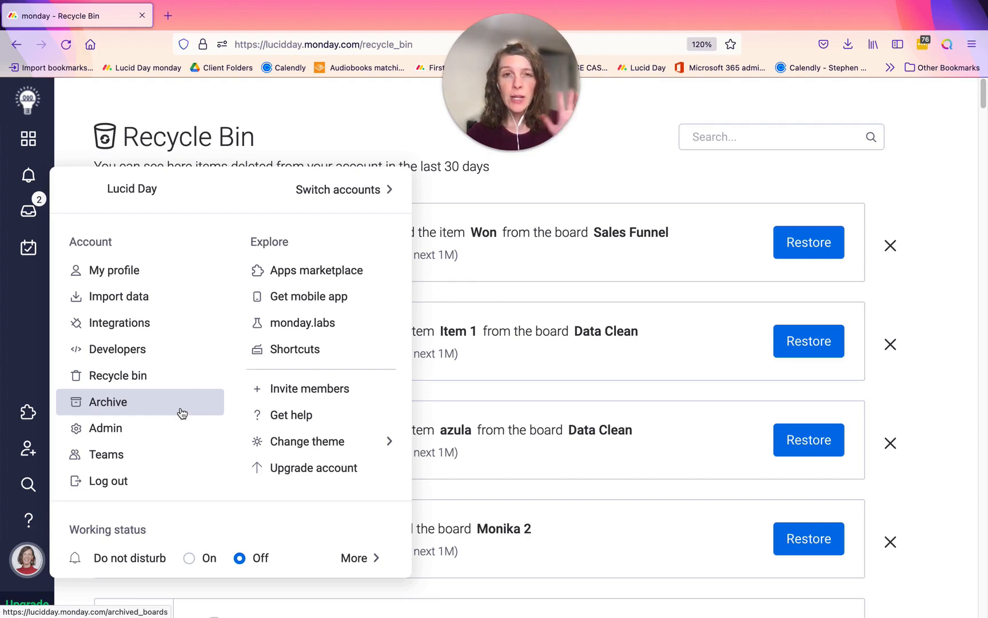
mouse_move(224, 418)
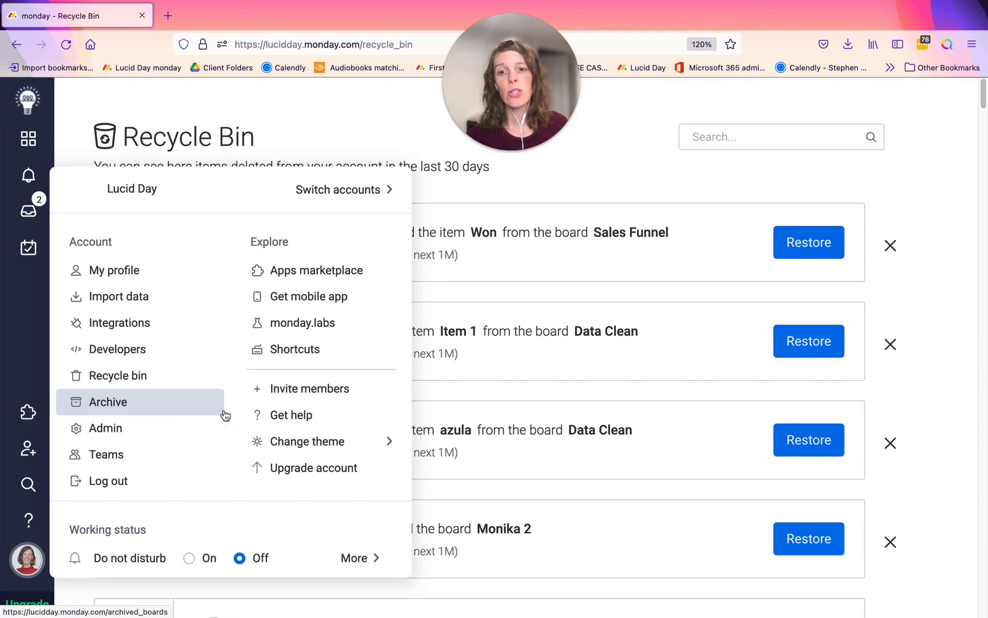
mouse_move(83, 398)
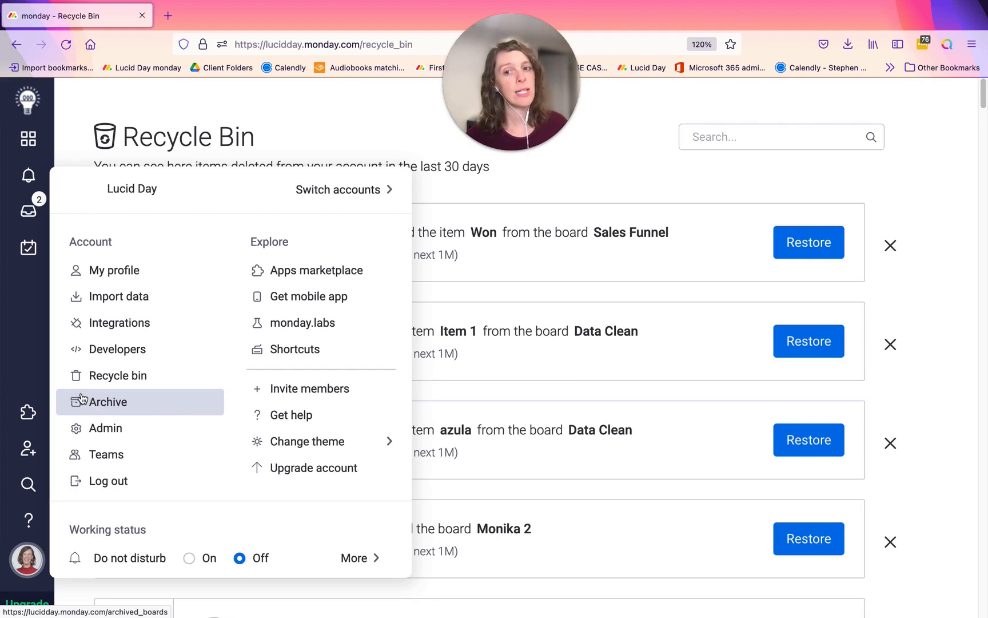
Enter Admin, view the General account settings, then Customization and its Features tab.
left_click(105, 428)
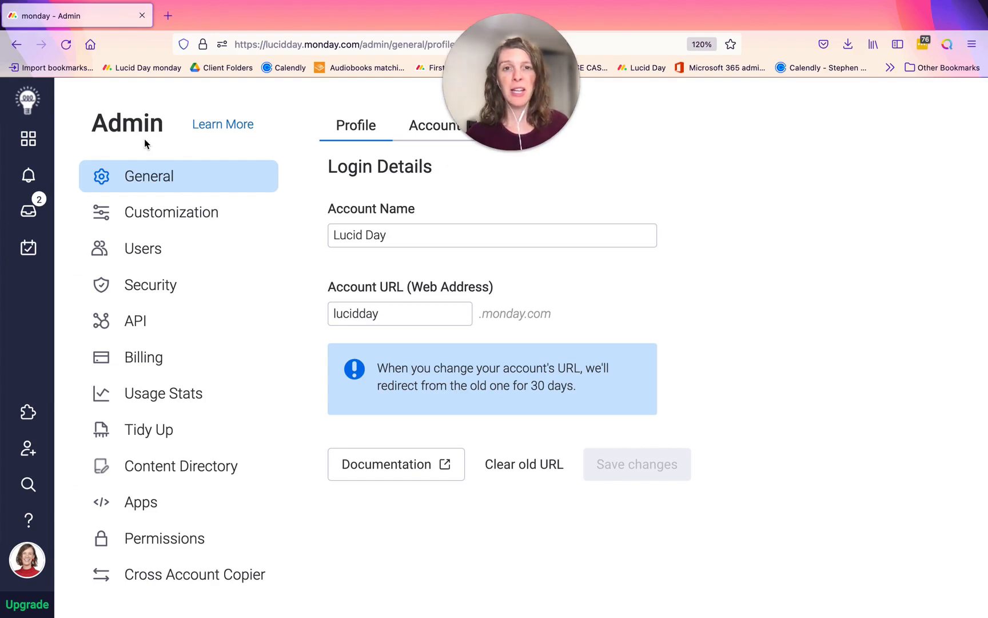
mouse_move(163, 178)
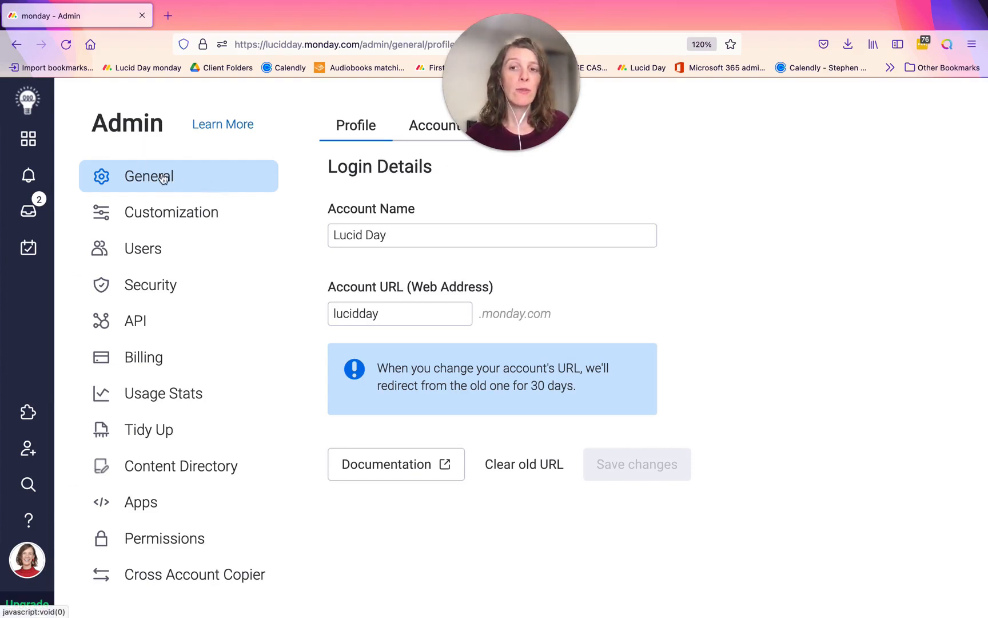
mouse_move(317, 238)
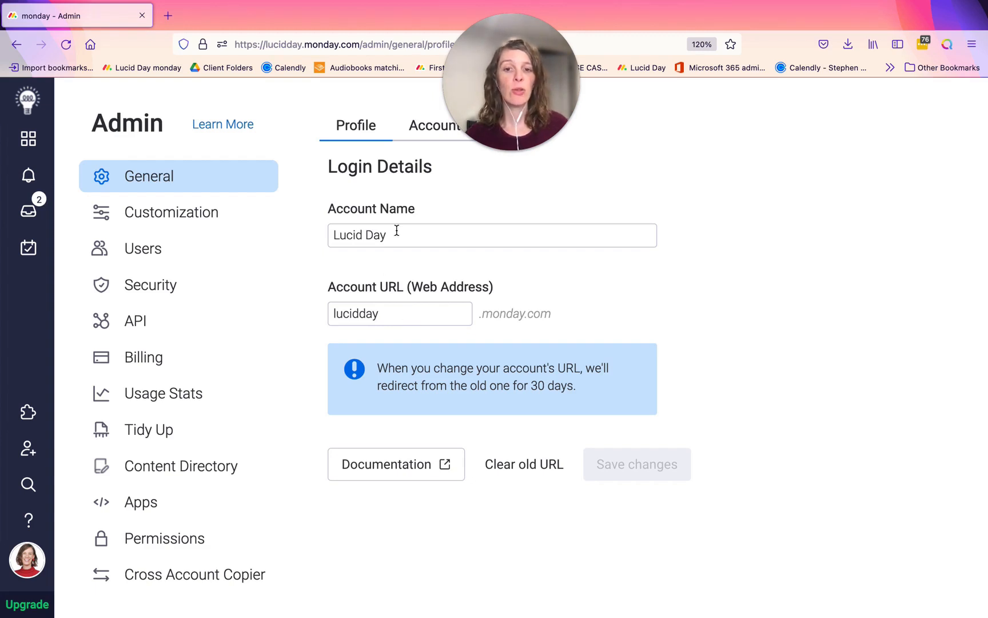
left_click(435, 125)
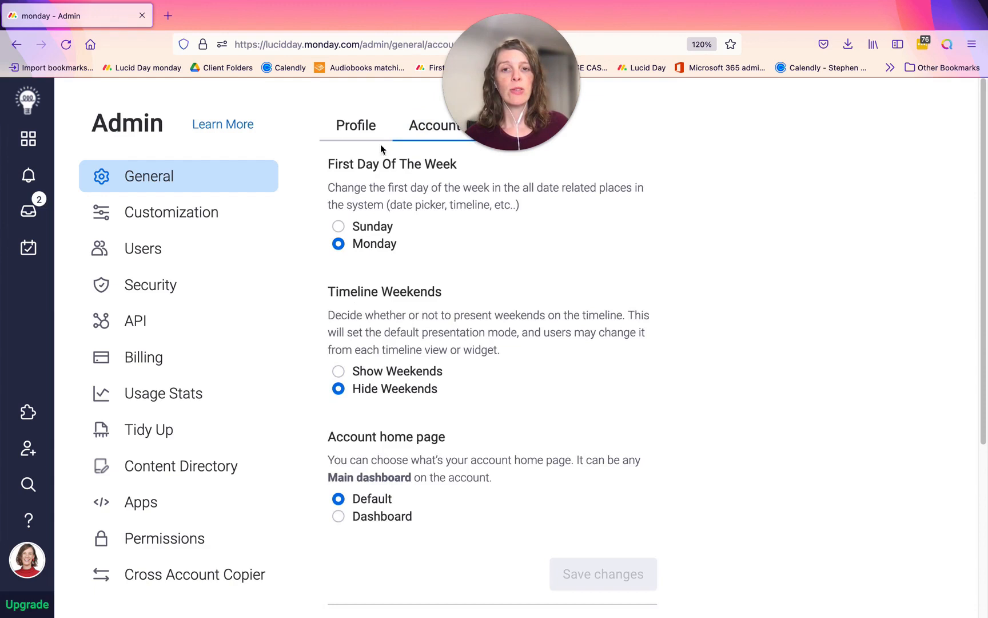
mouse_move(331, 306)
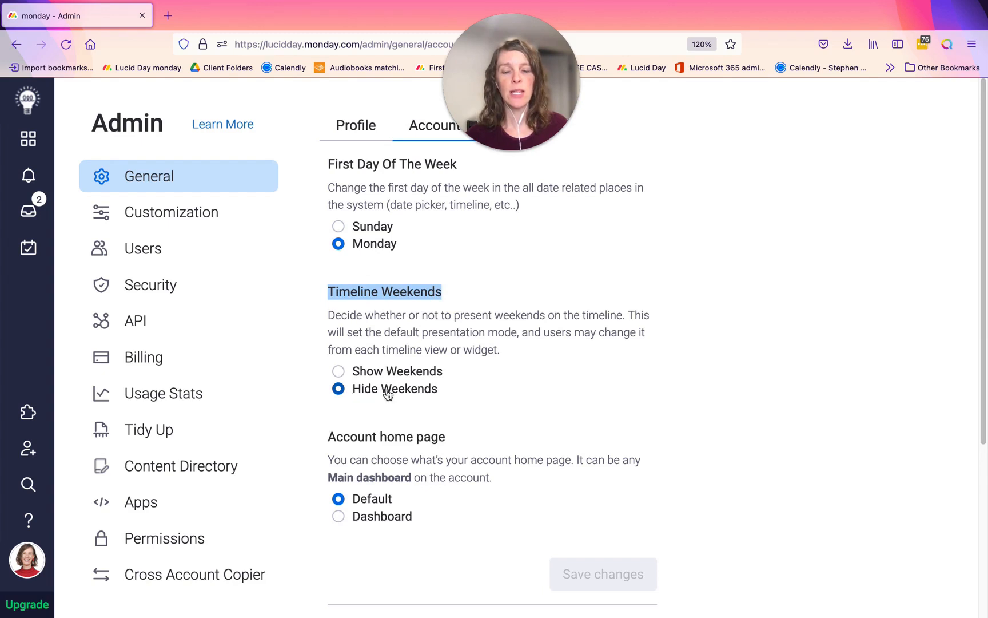
left_click(171, 213)
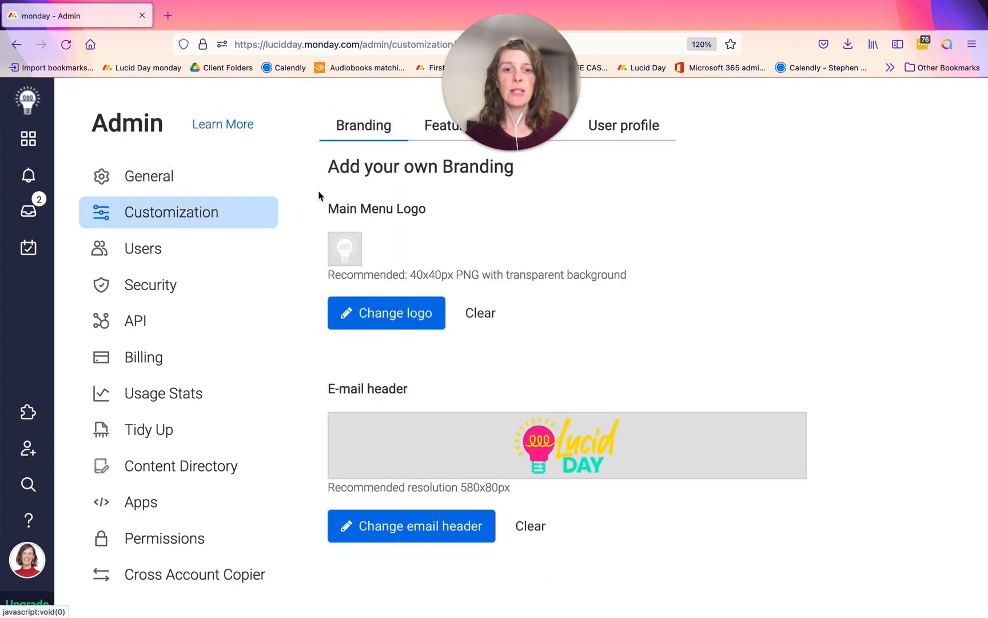
mouse_move(353, 254)
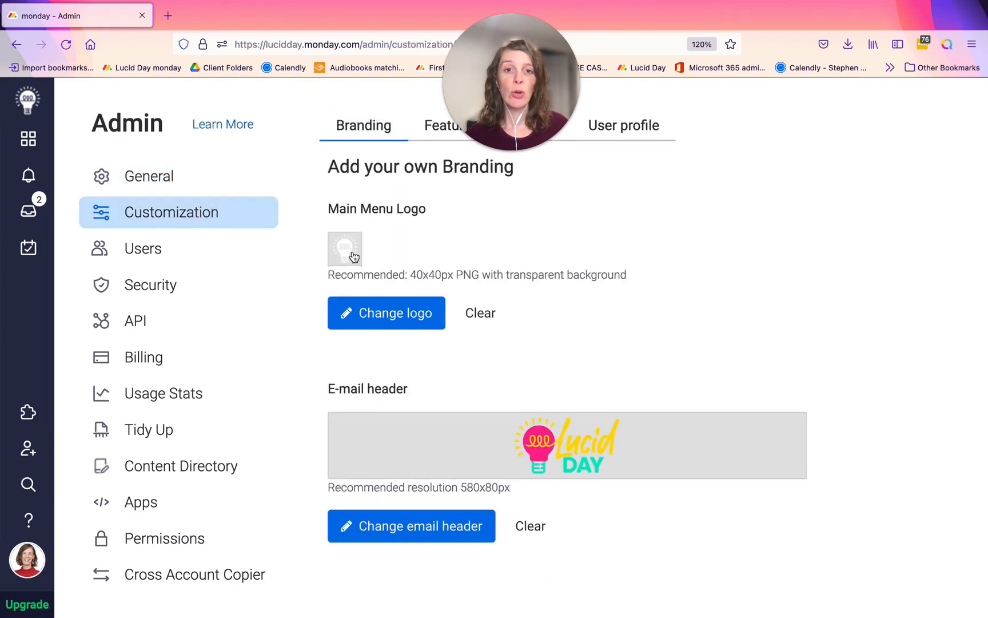
left_click(423, 126)
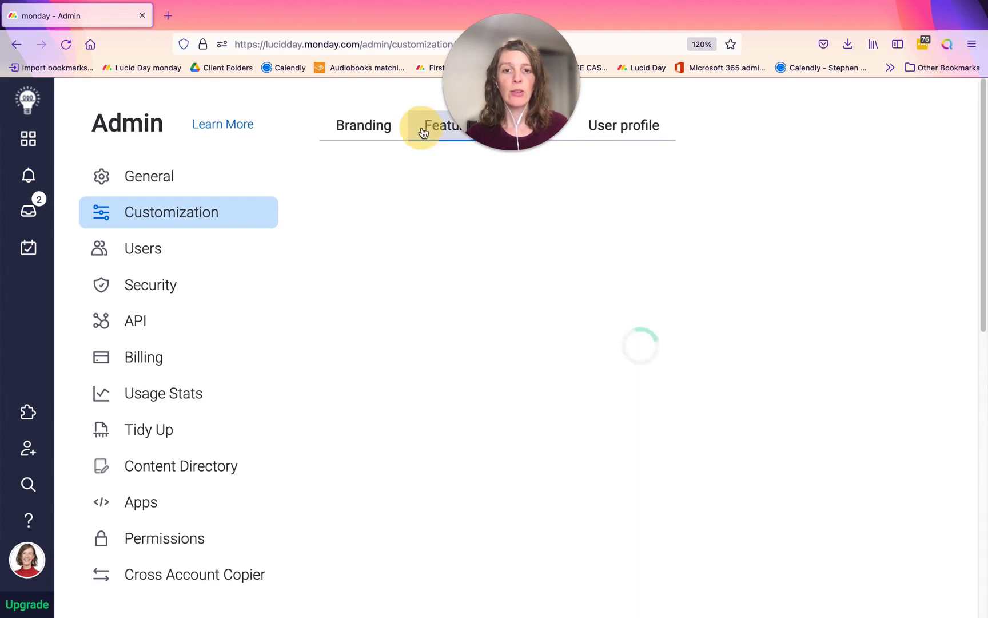
Scroll through the GIF, link preview, file preview and reminder feature toggles.
left_click(424, 126)
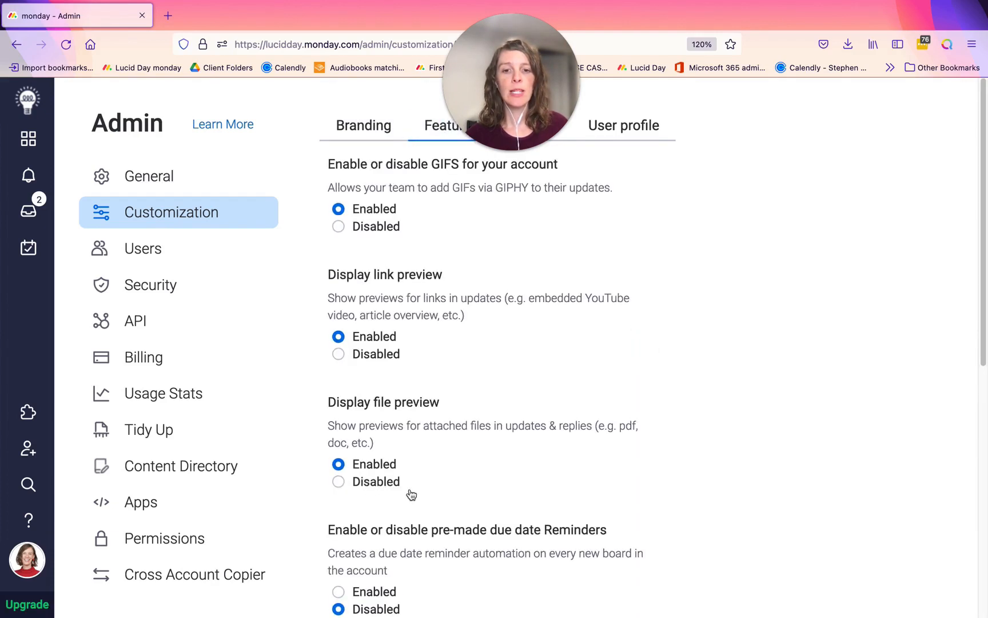
scroll("down", 3)
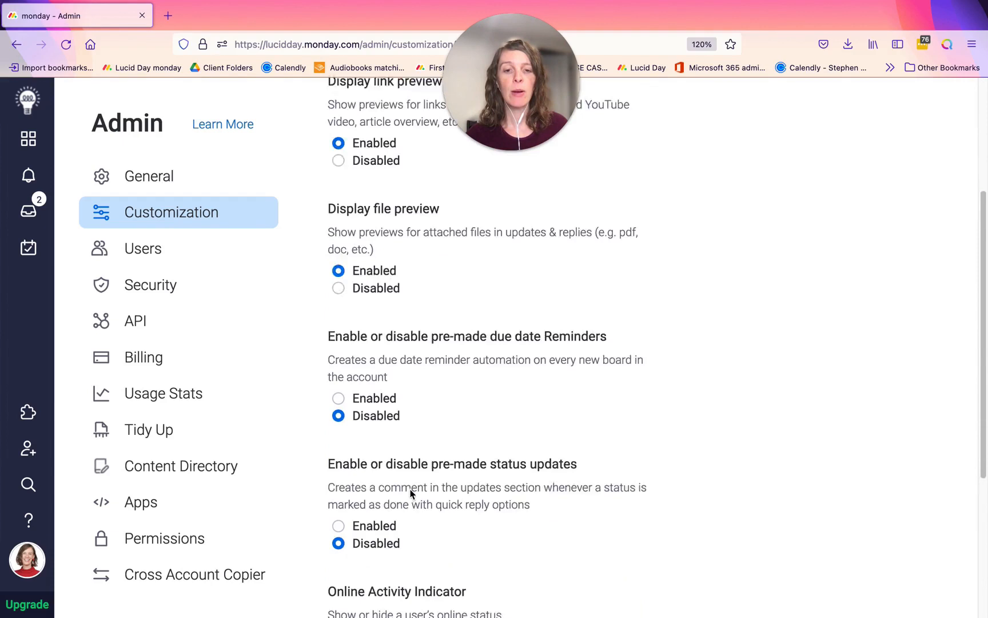
scroll("down", 3)
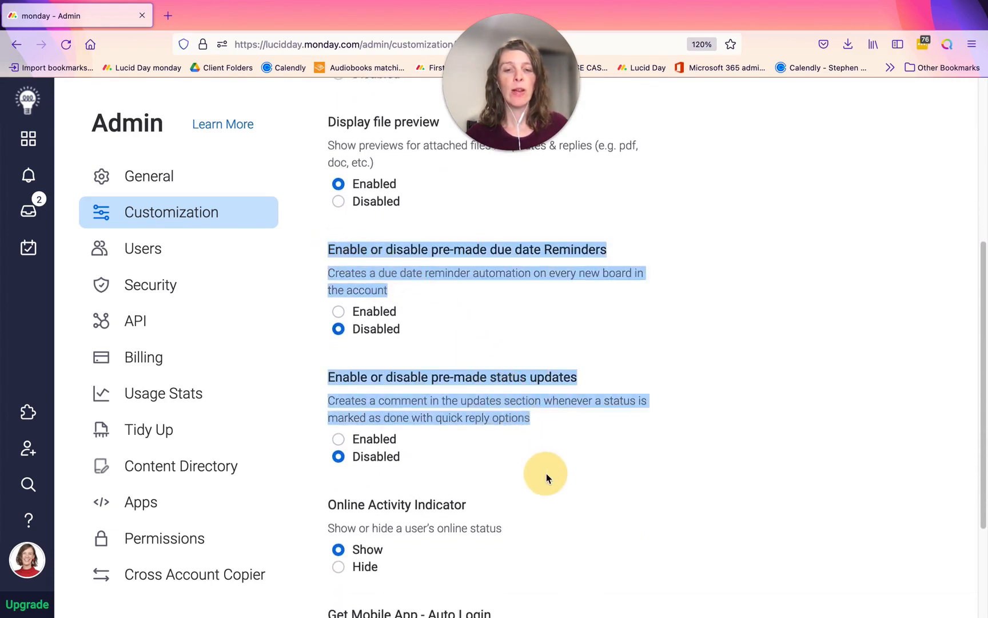
mouse_move(429, 287)
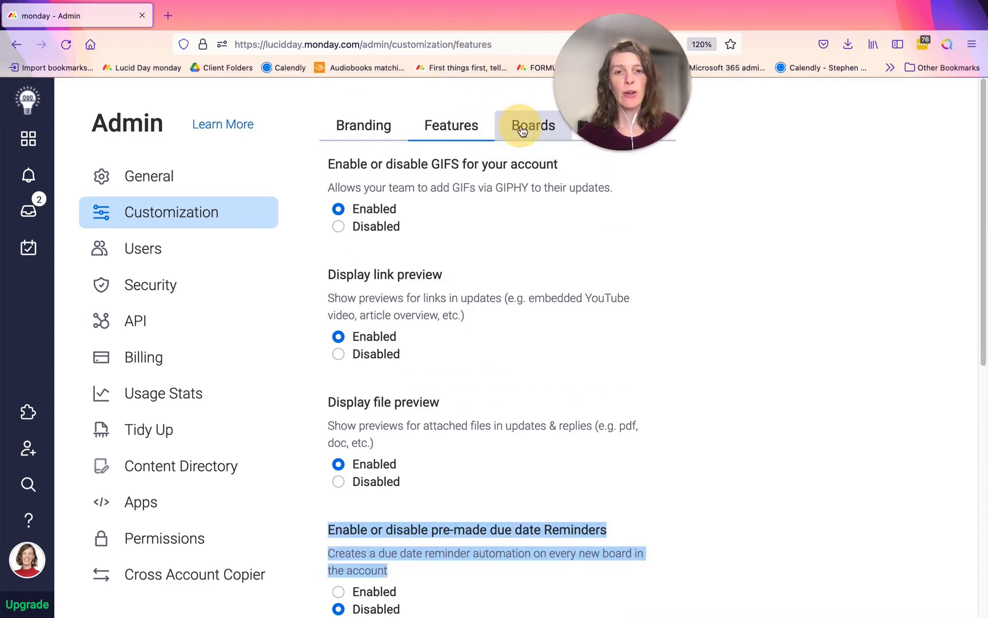
Review the Boards default labels, keeping Done in place, then go to the User profile fields.
left_click(533, 126)
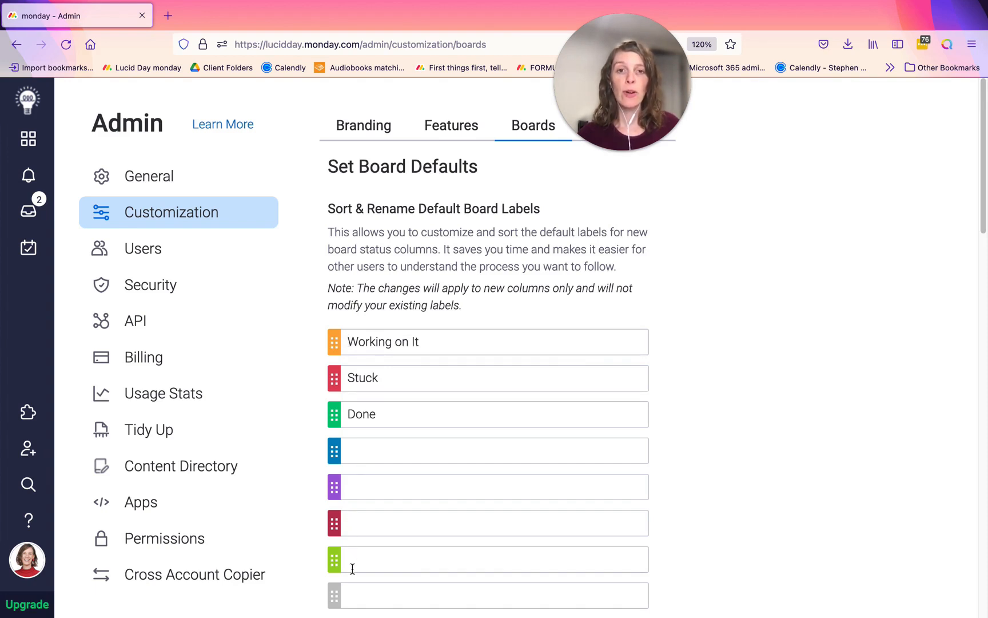
mouse_move(360, 325)
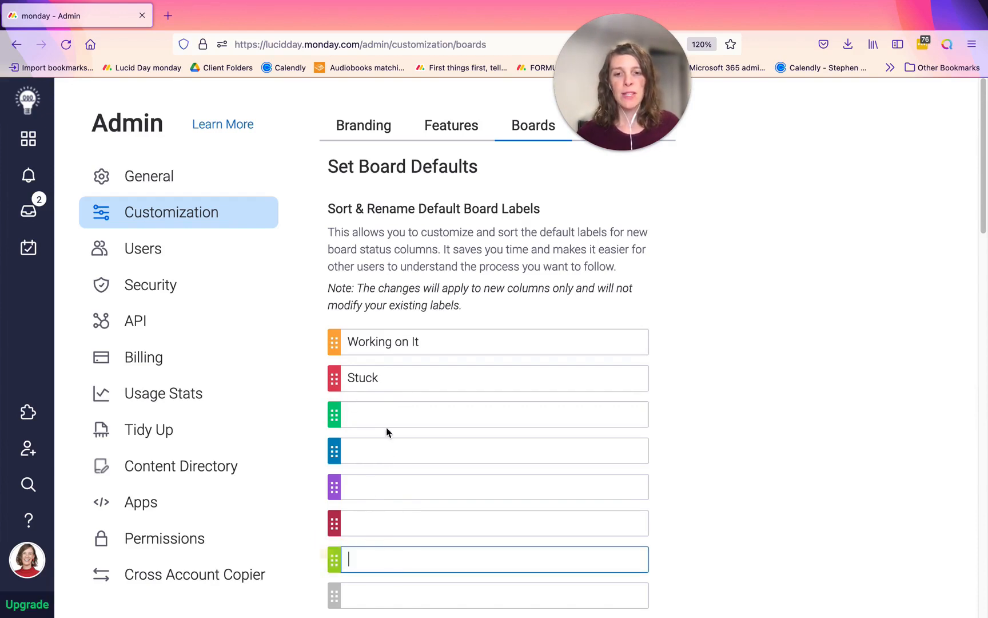
type("Done")
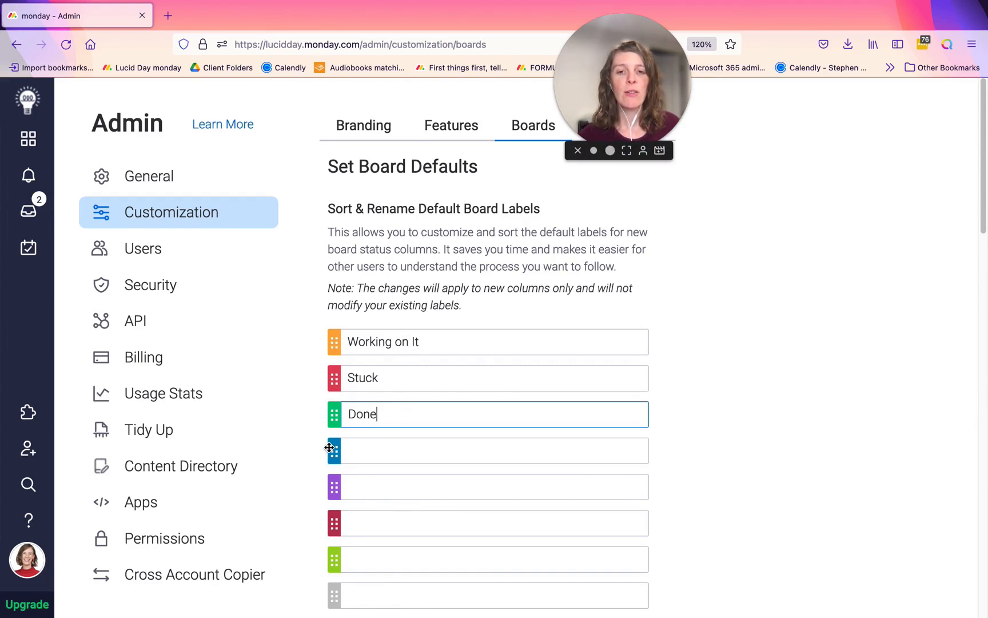
left_click_drag(333, 413, 324, 454)
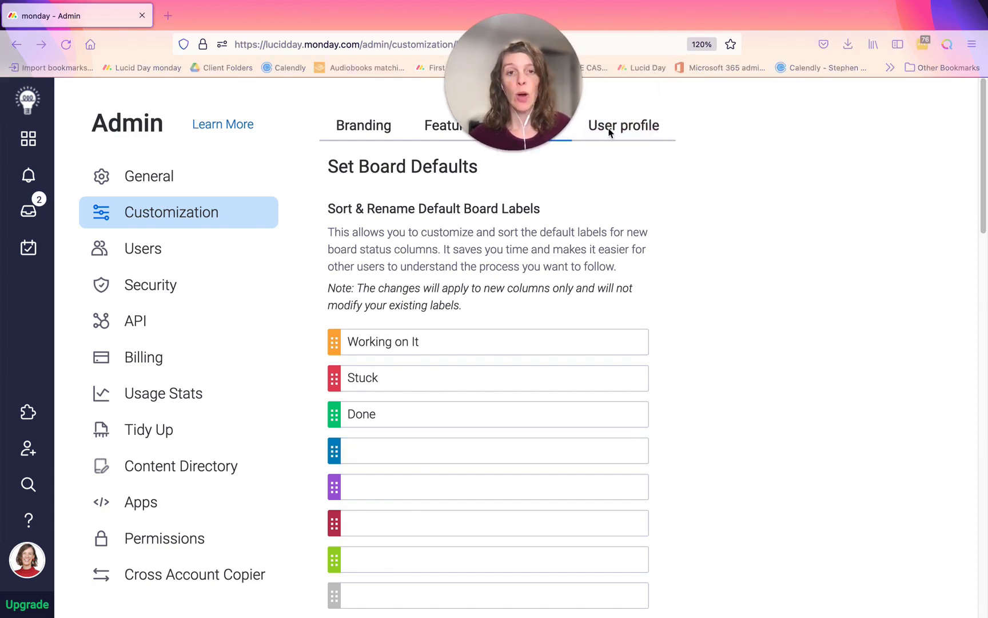
left_click(625, 126)
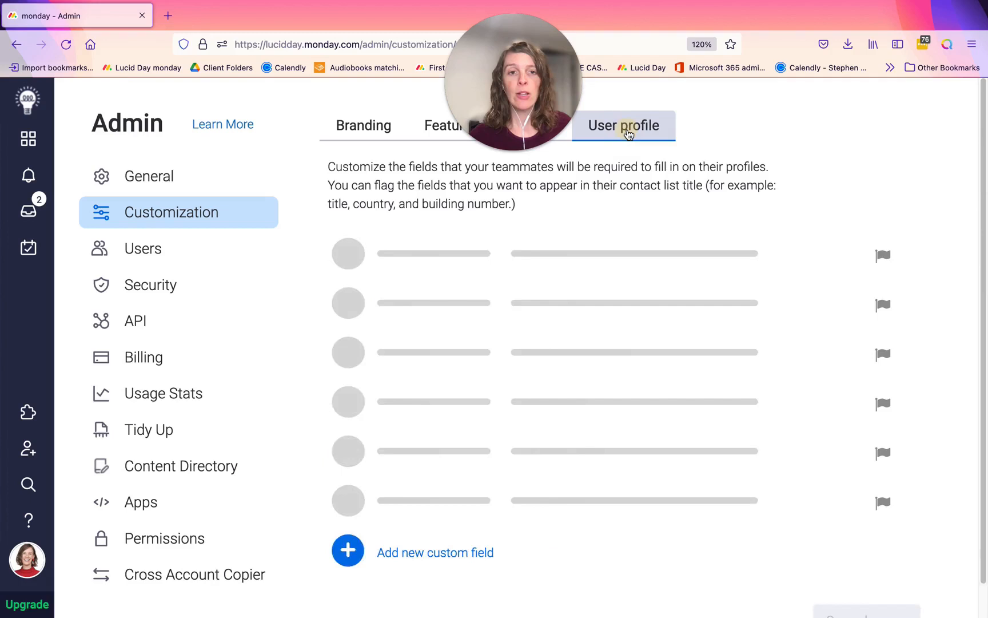
Review the User profile fields list, including Shirt Size and Favorite Candy, then reopen the account menu.
left_click(625, 125)
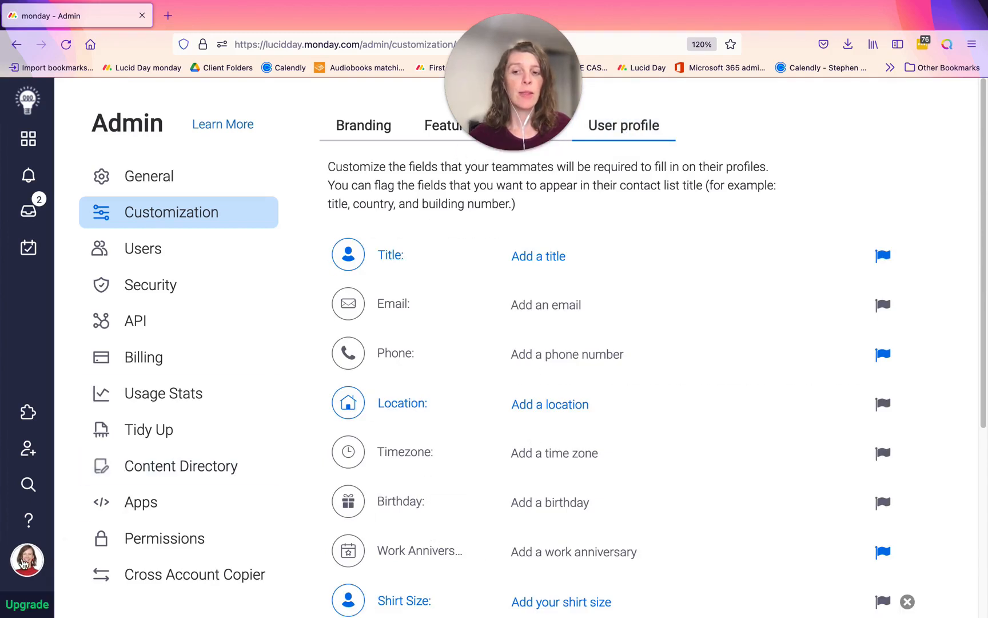
mouse_move(492, 503)
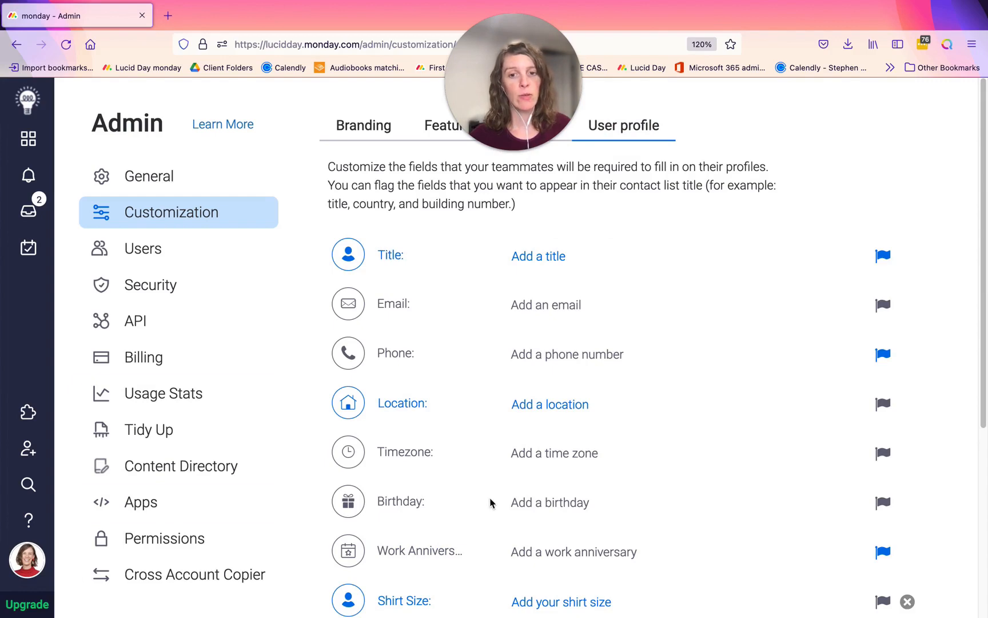
scroll("down", 3)
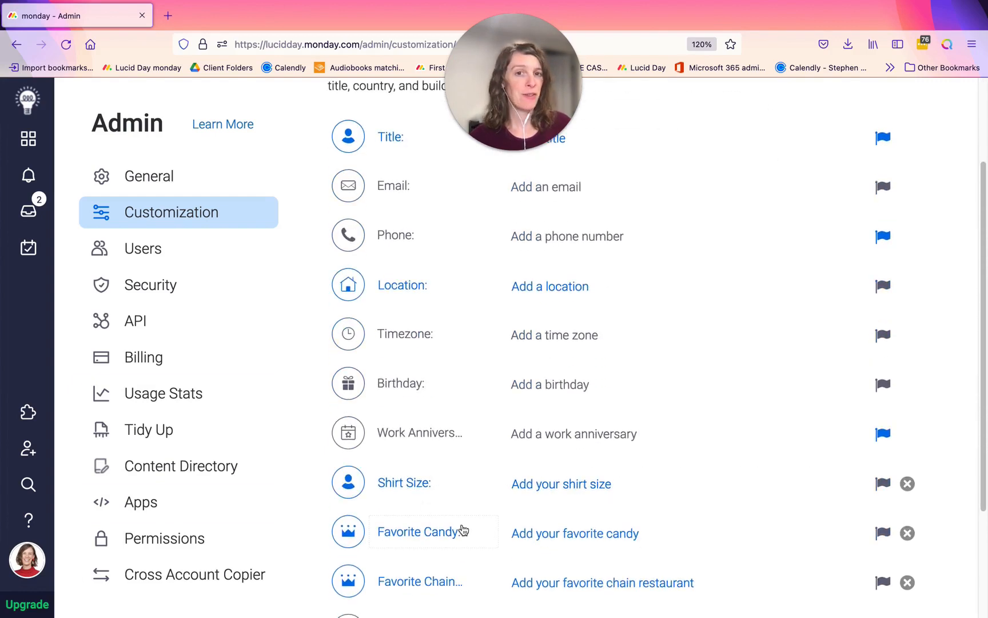
scroll("down", 3)
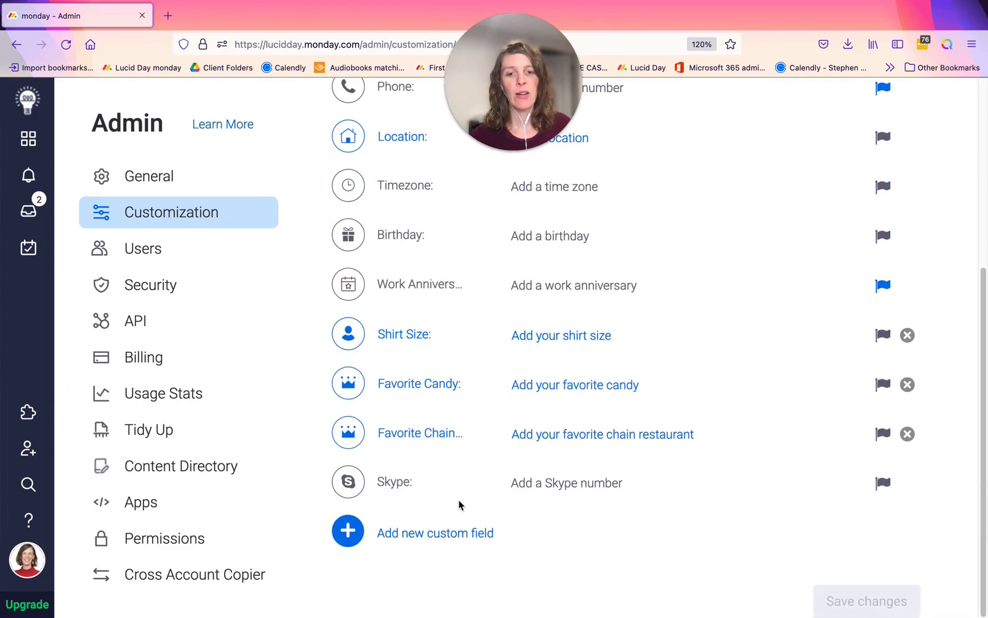
scroll("up", 3)
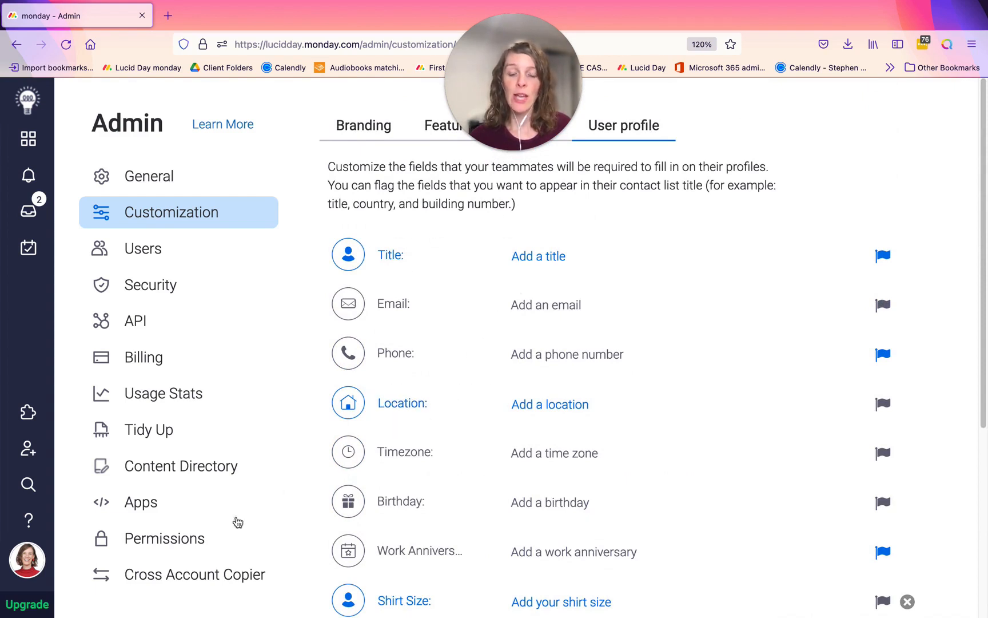
left_click(26, 563)
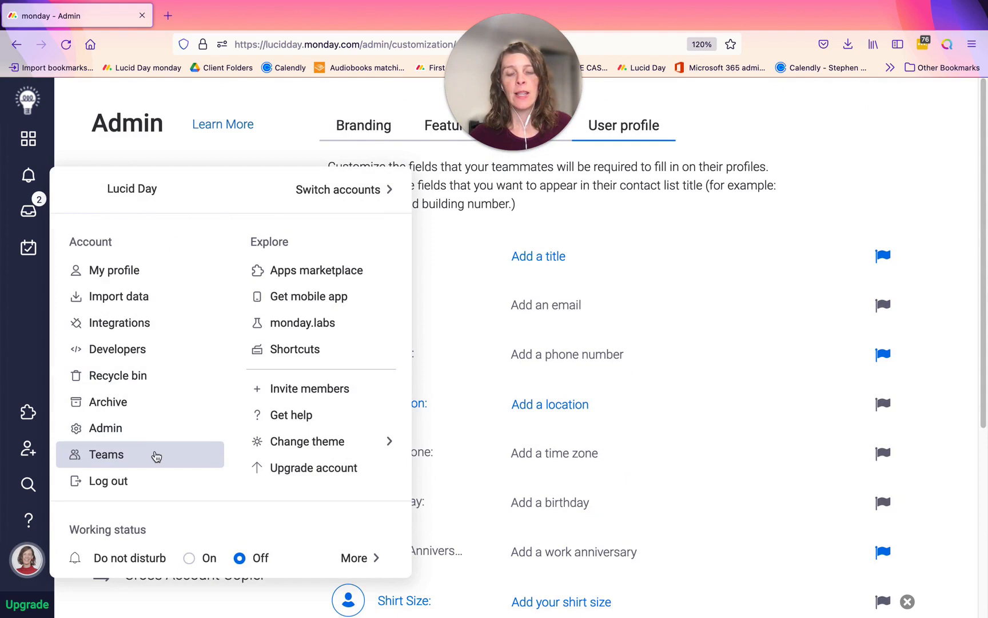
View the Teams page's All users list with its name/email search, then reopen the account menu.
left_click(105, 455)
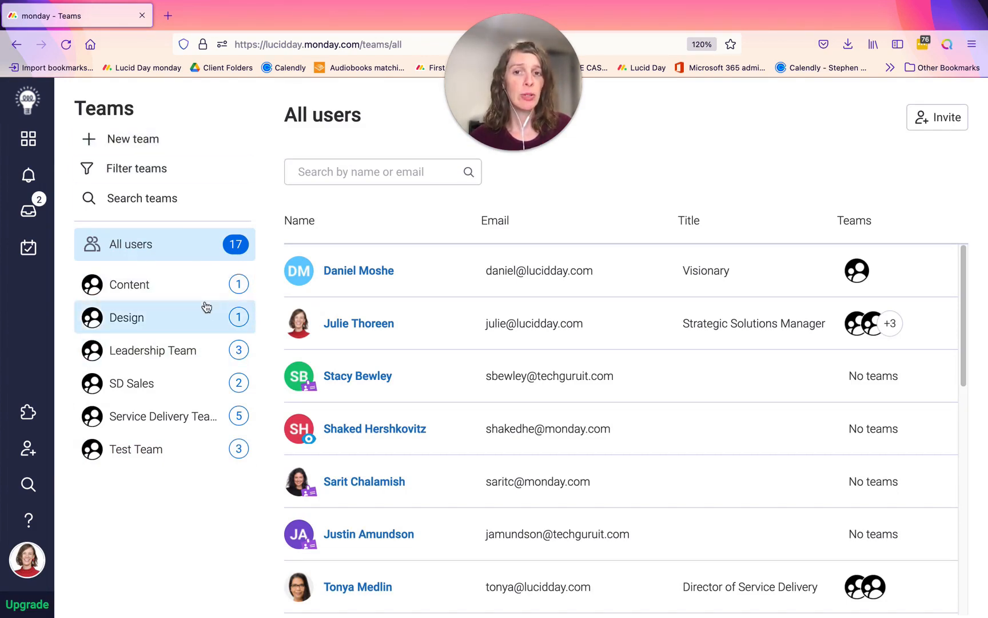
mouse_move(356, 146)
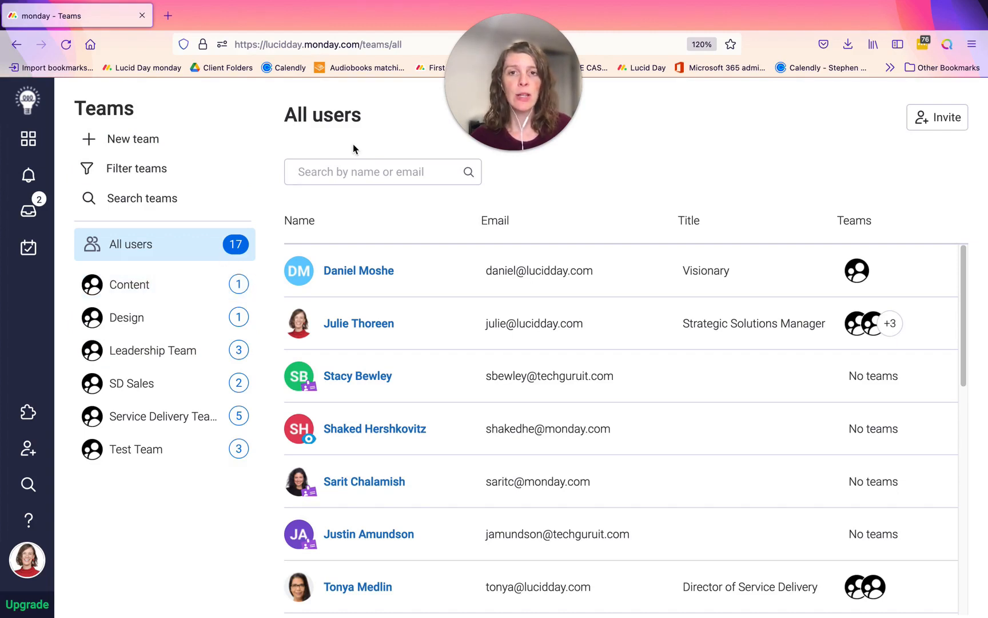
left_click(353, 171)
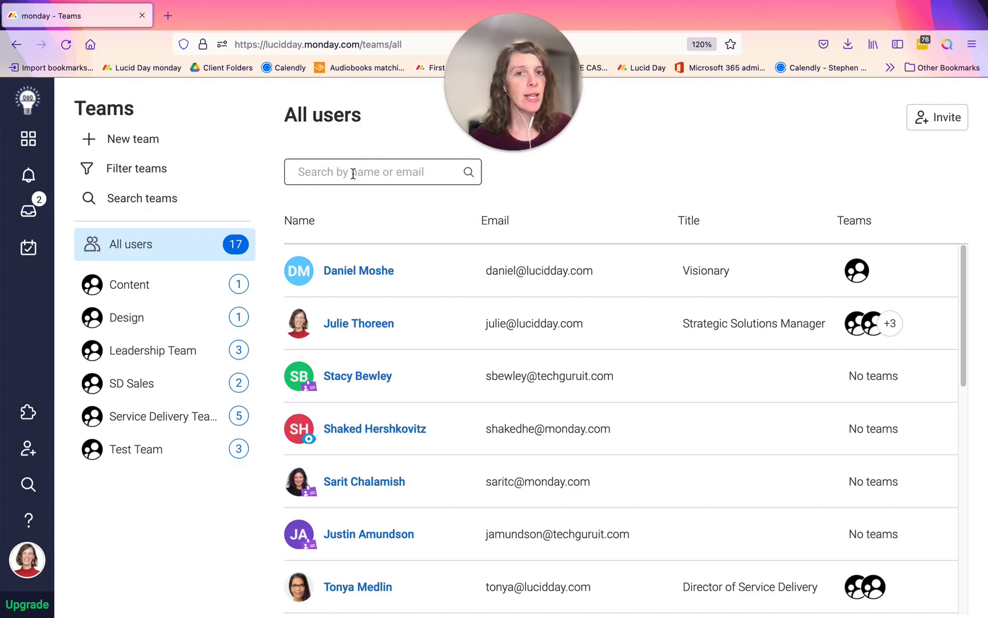
mouse_move(794, 364)
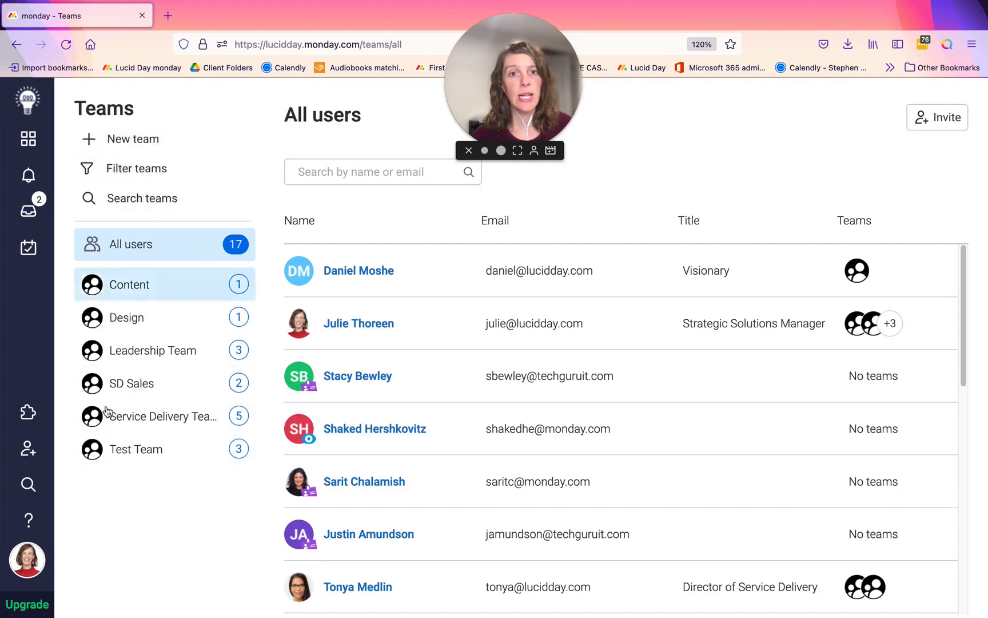
left_click(28, 560)
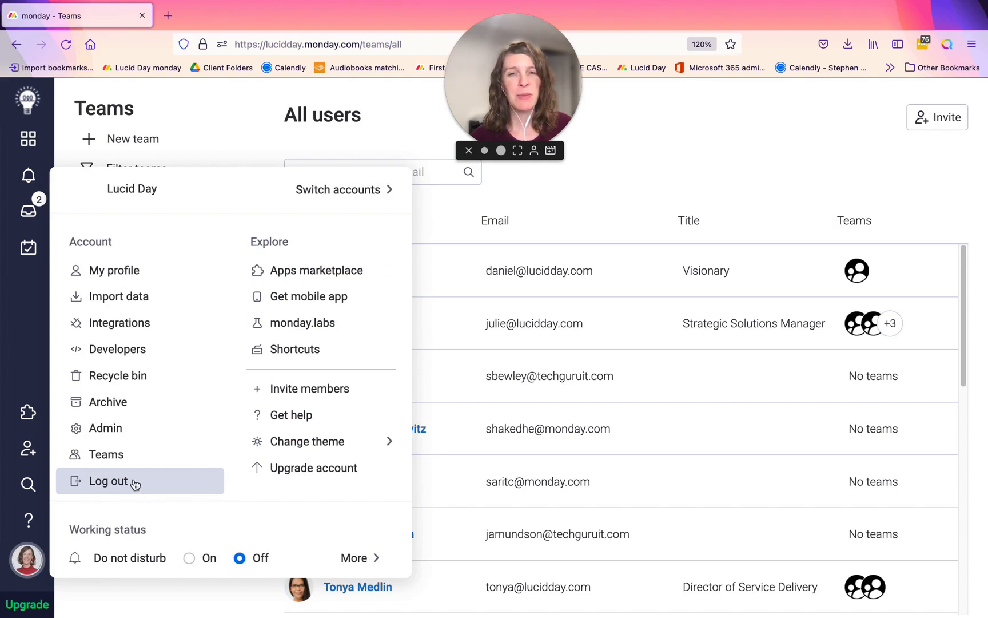
mouse_move(309, 284)
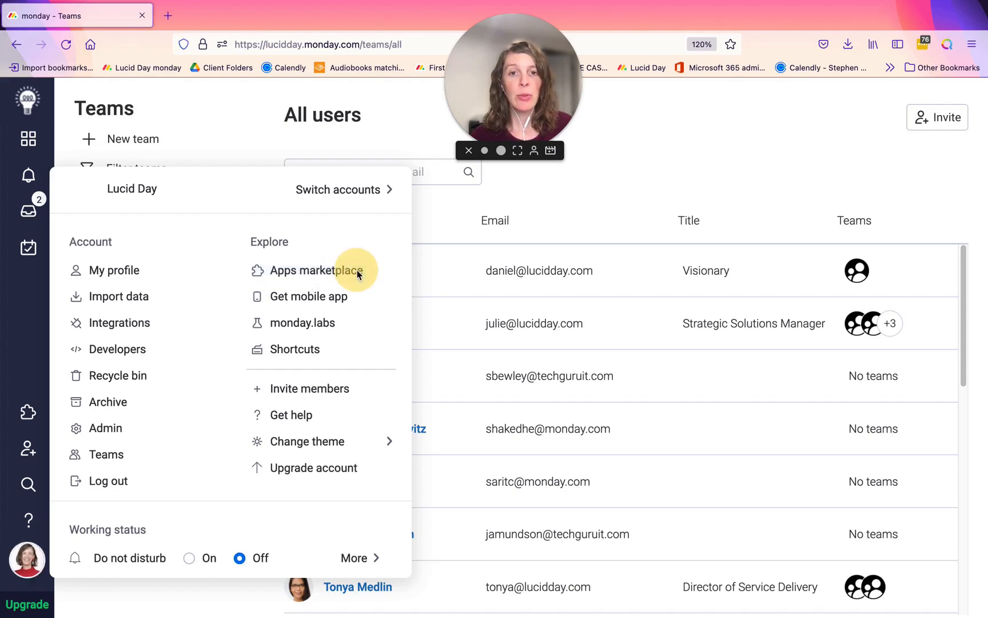
Browse the apps marketplace categories and featured apps, then close it back to the Teams page.
left_click(317, 270)
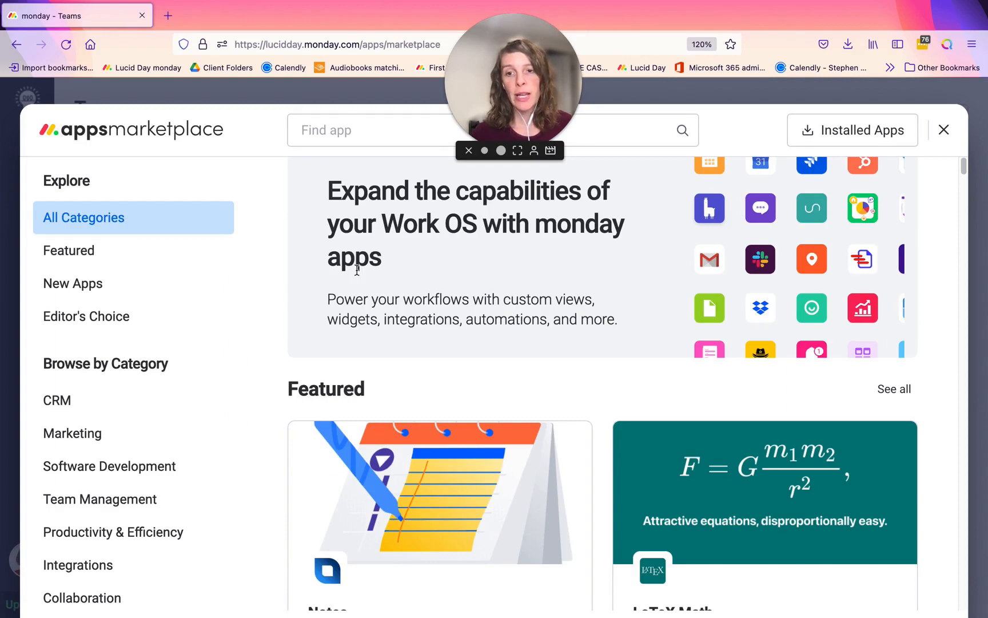
mouse_move(119, 251)
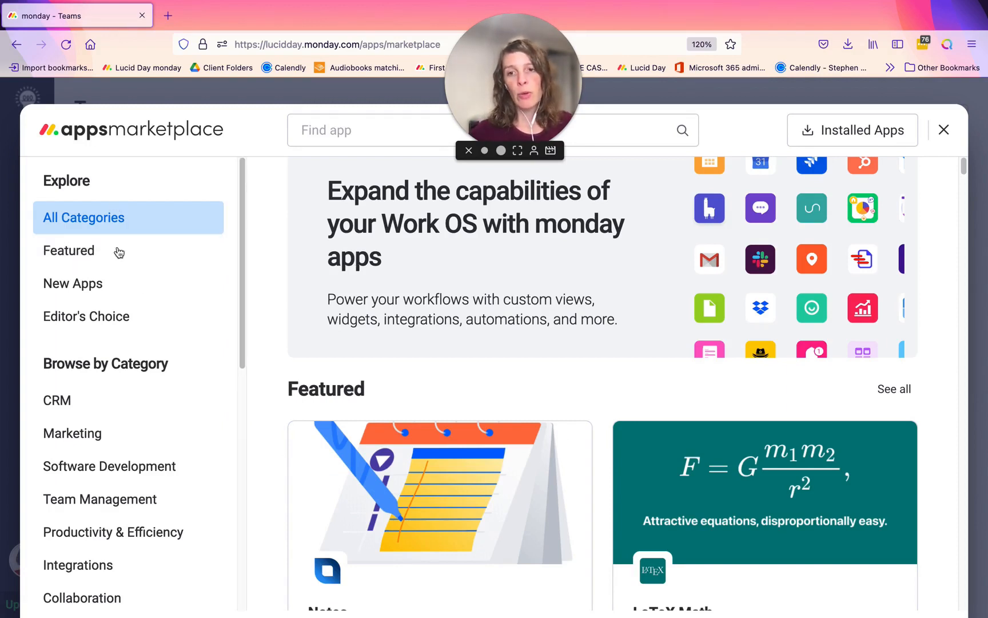
scroll("down", 3)
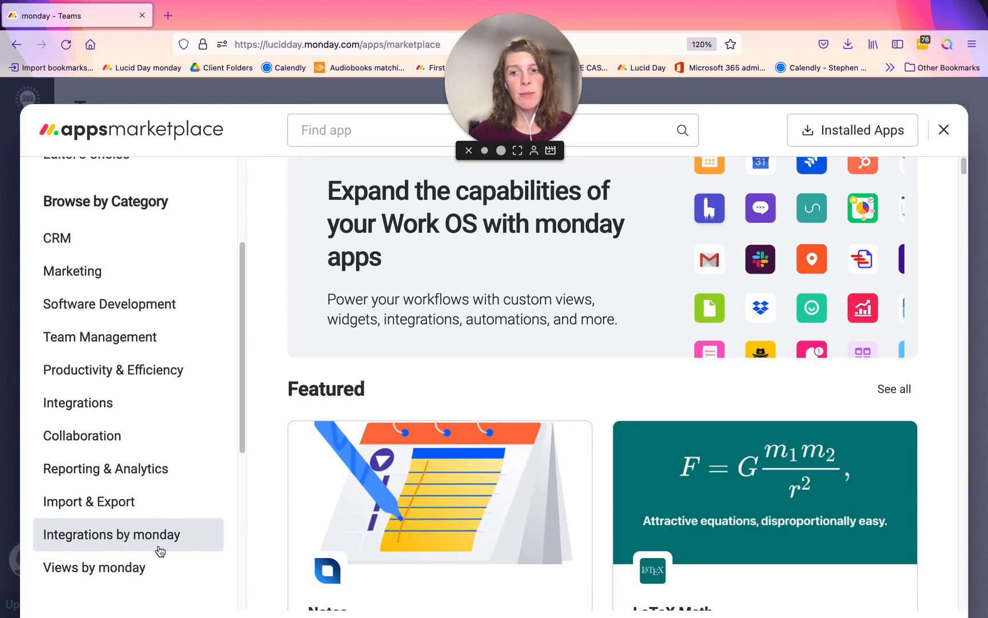
scroll("down", 3)
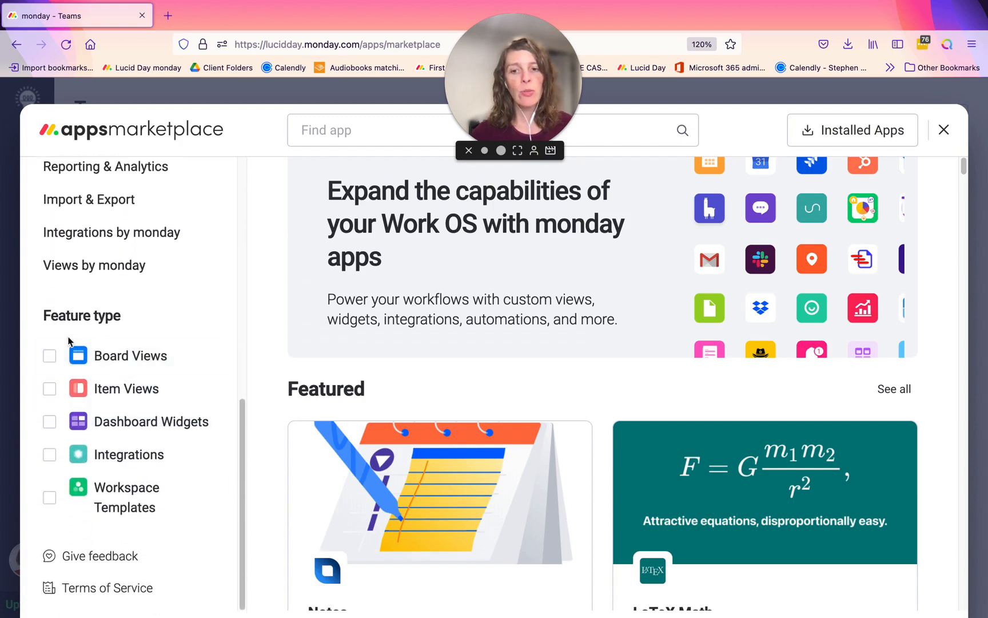
mouse_move(153, 522)
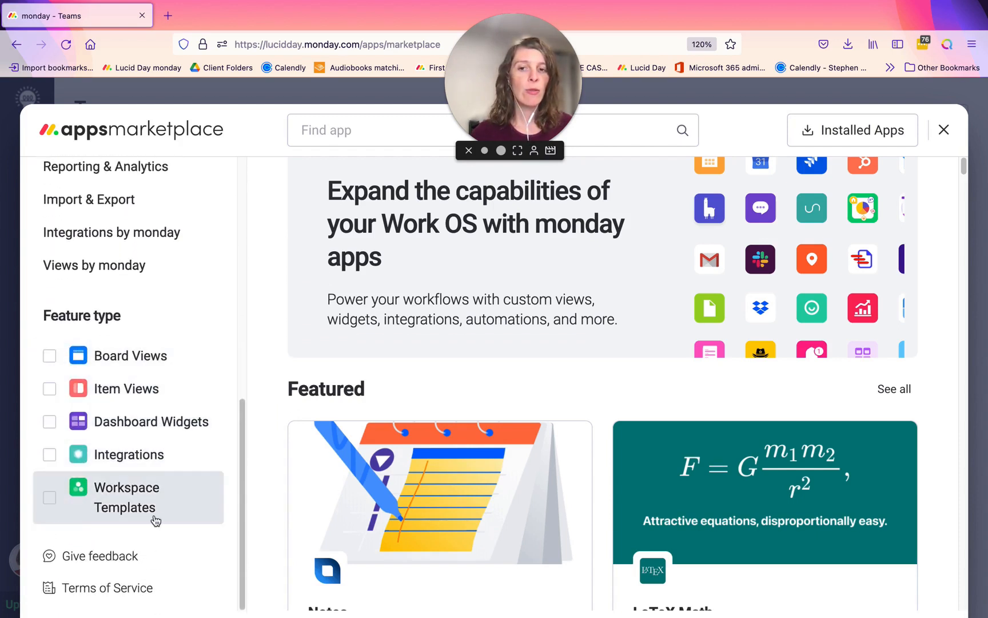
mouse_move(94, 355)
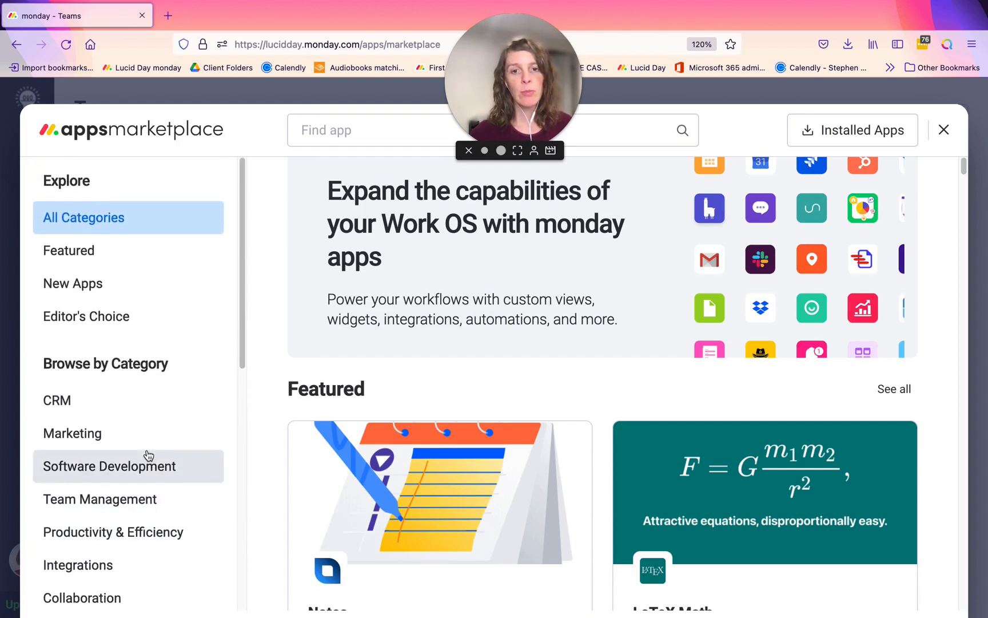
scroll("down", 3)
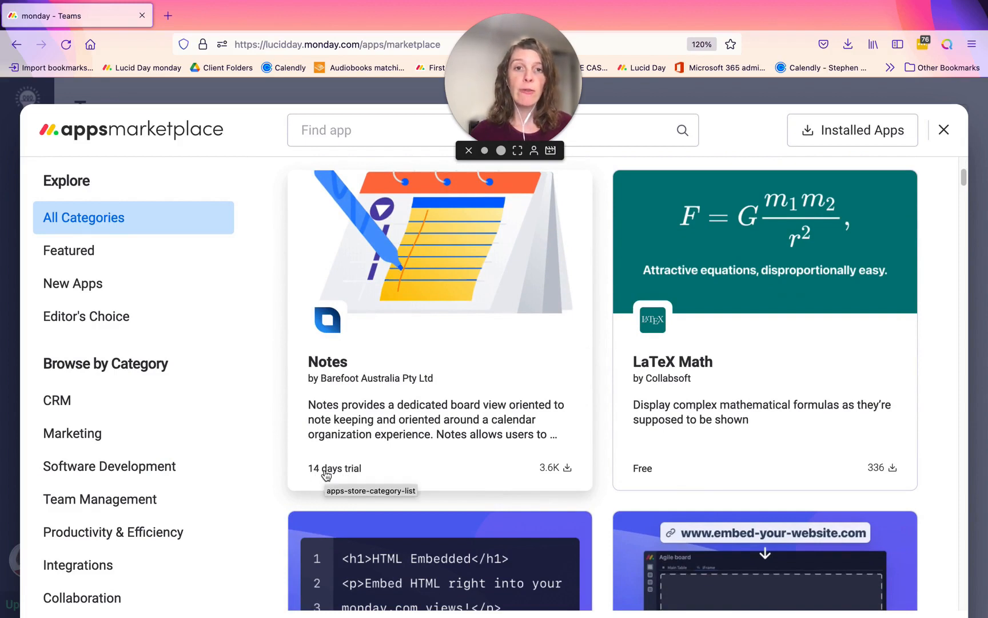
mouse_move(693, 471)
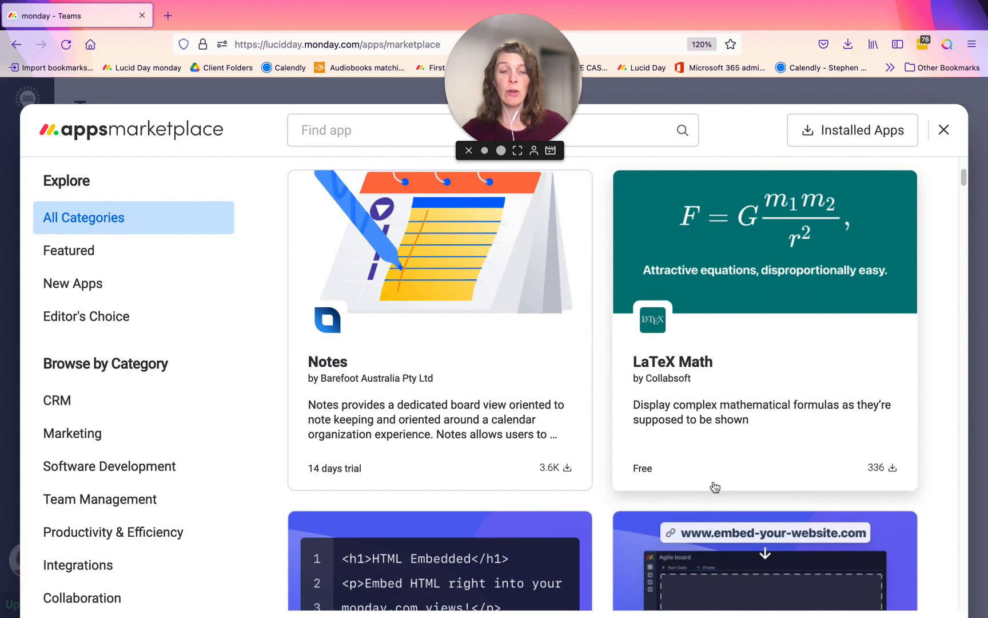
mouse_move(718, 480)
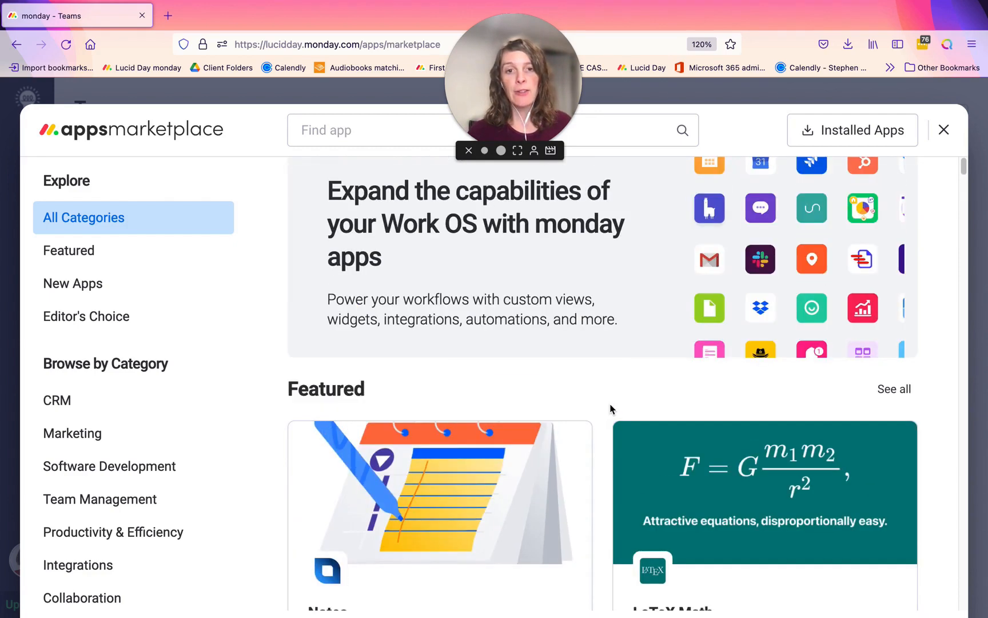
mouse_move(460, 325)
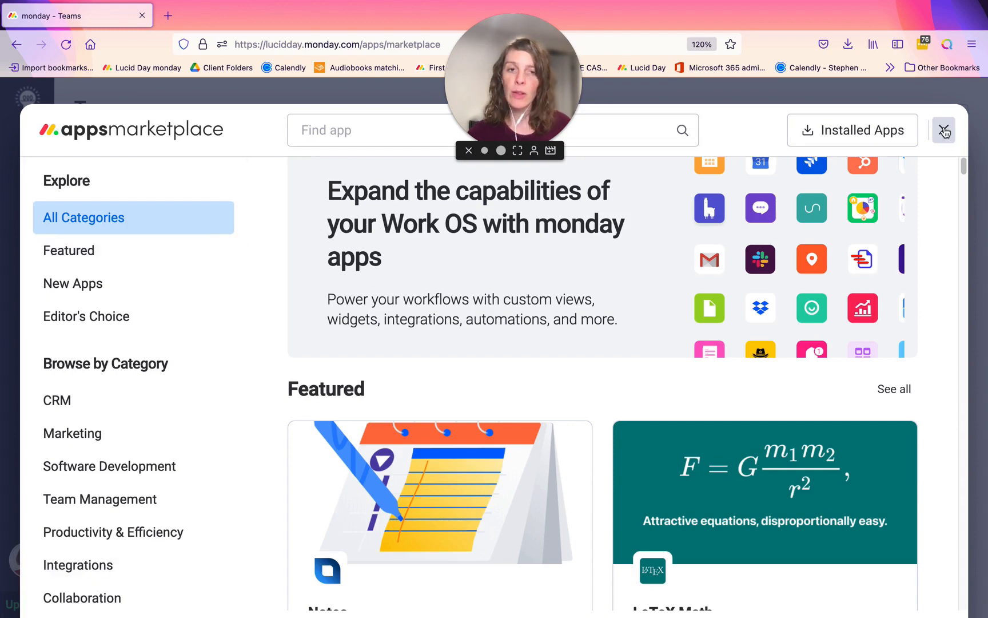
left_click(943, 130)
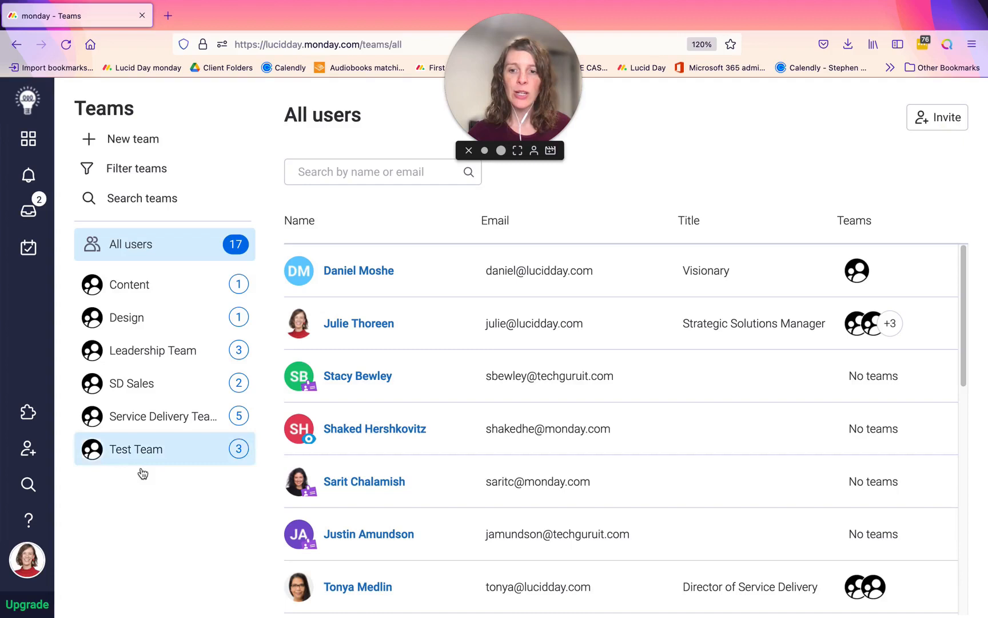
In monday.labs, deactivate and reactivate the Board Group by experimental feature.
left_click(28, 569)
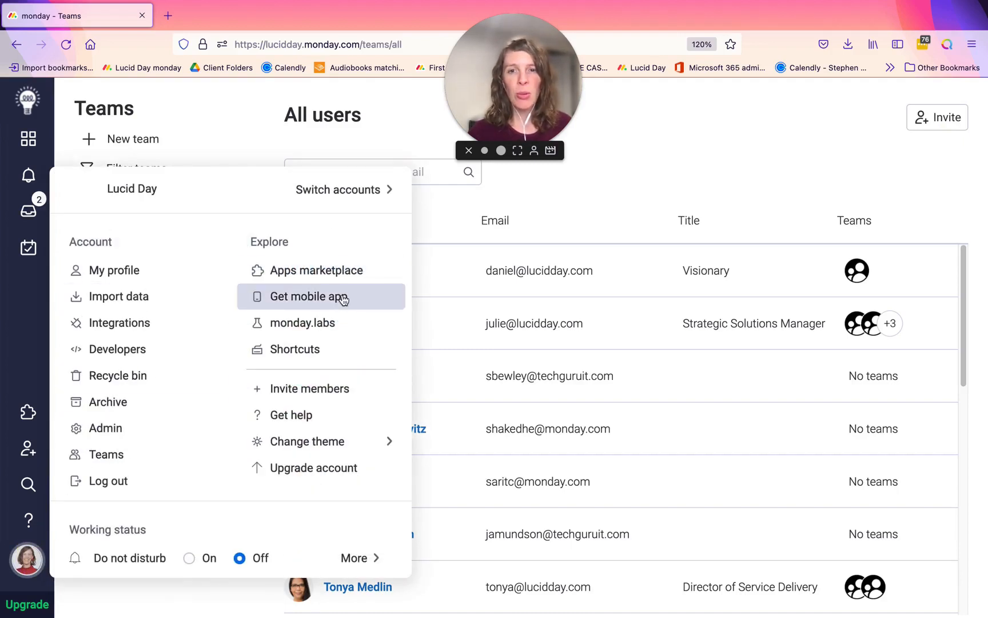
mouse_move(357, 329)
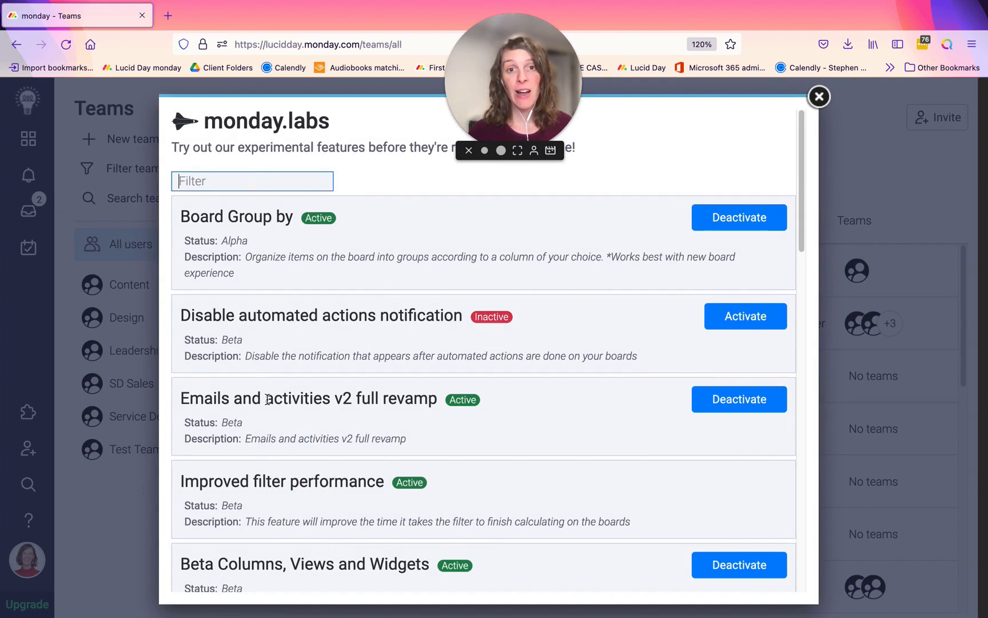
mouse_move(300, 277)
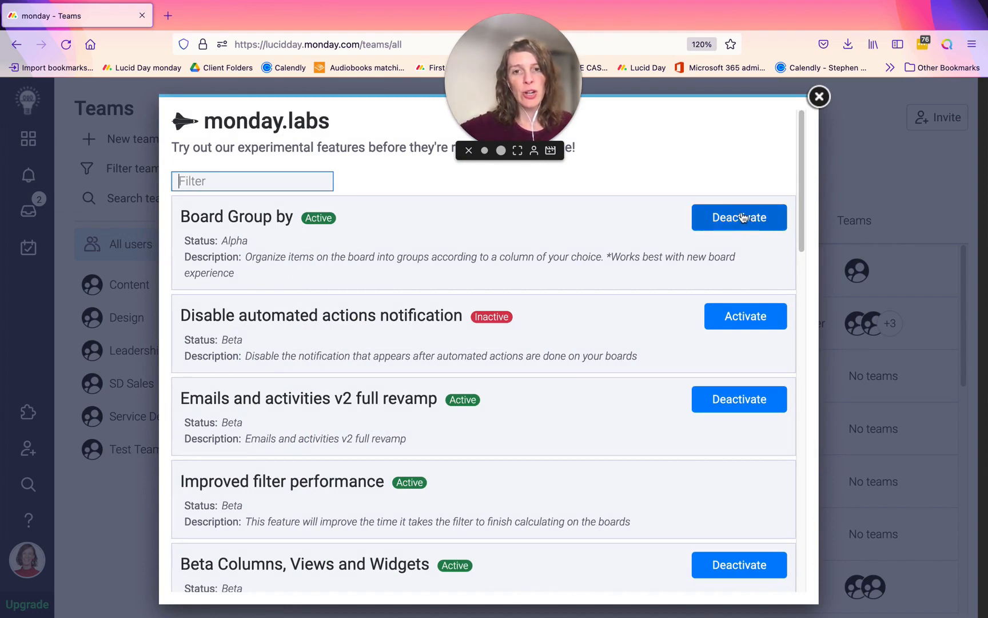
left_click(739, 217)
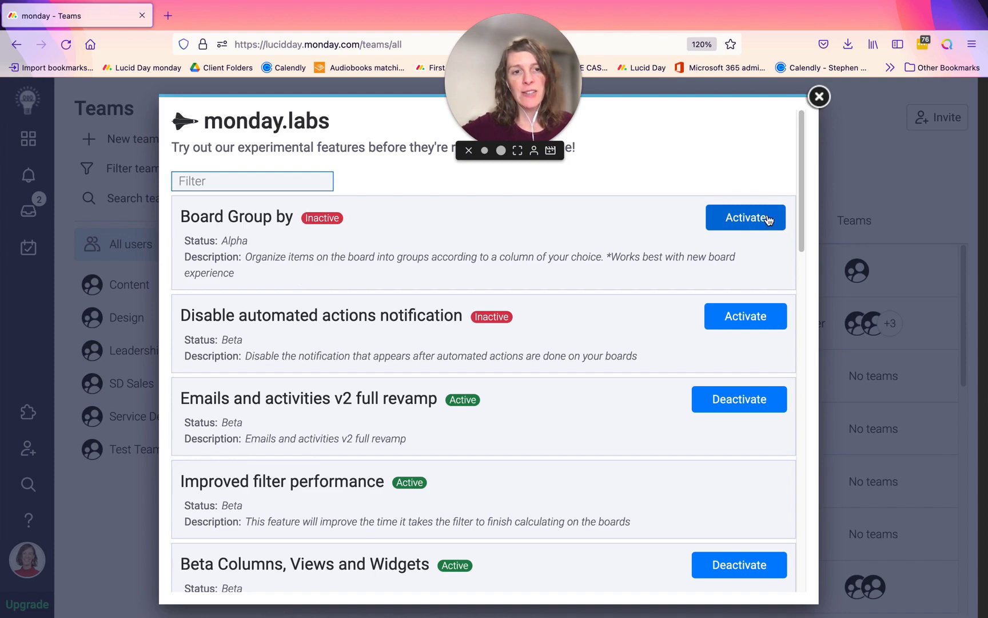
left_click(819, 96)
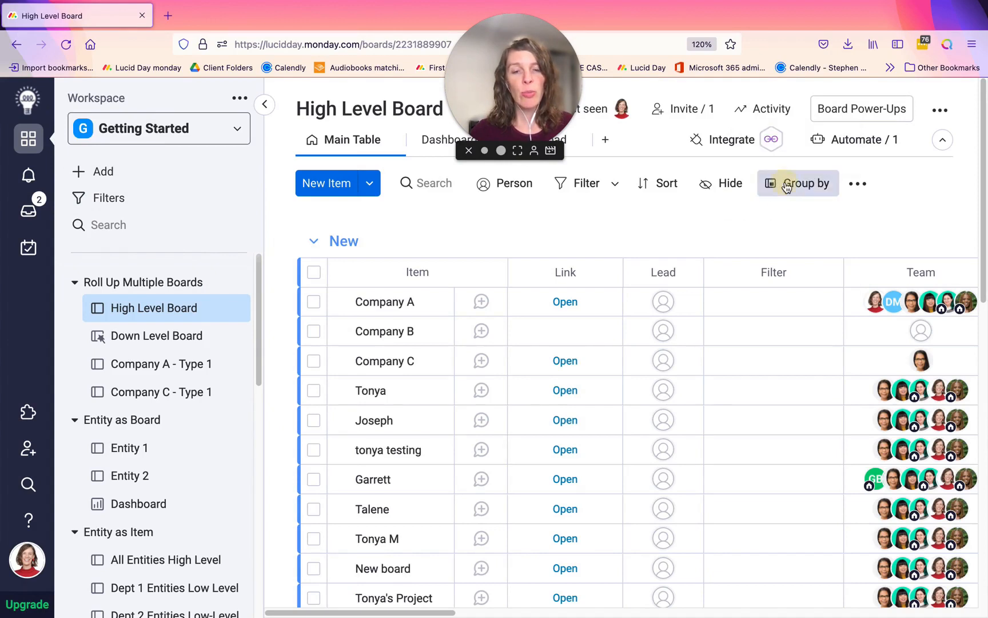
Group the High Level Board's items by the Status column.
left_click(798, 183)
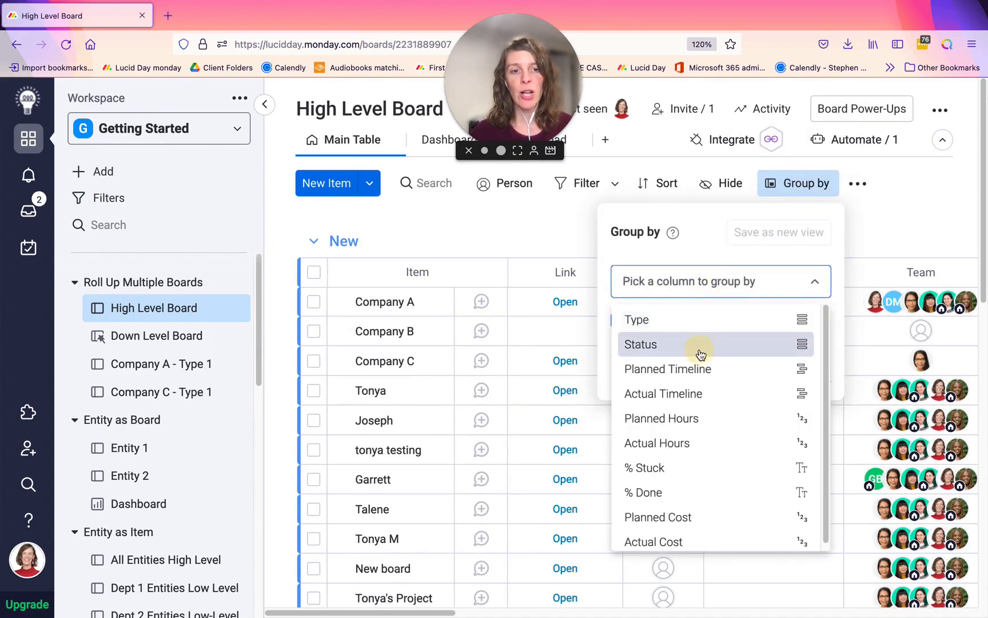
left_click(640, 345)
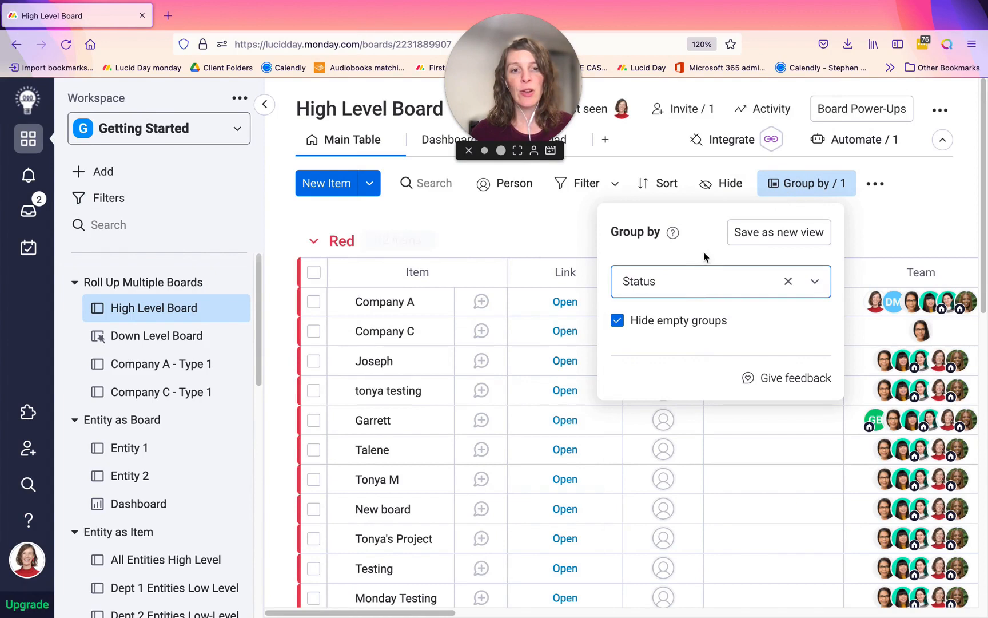
mouse_move(788, 169)
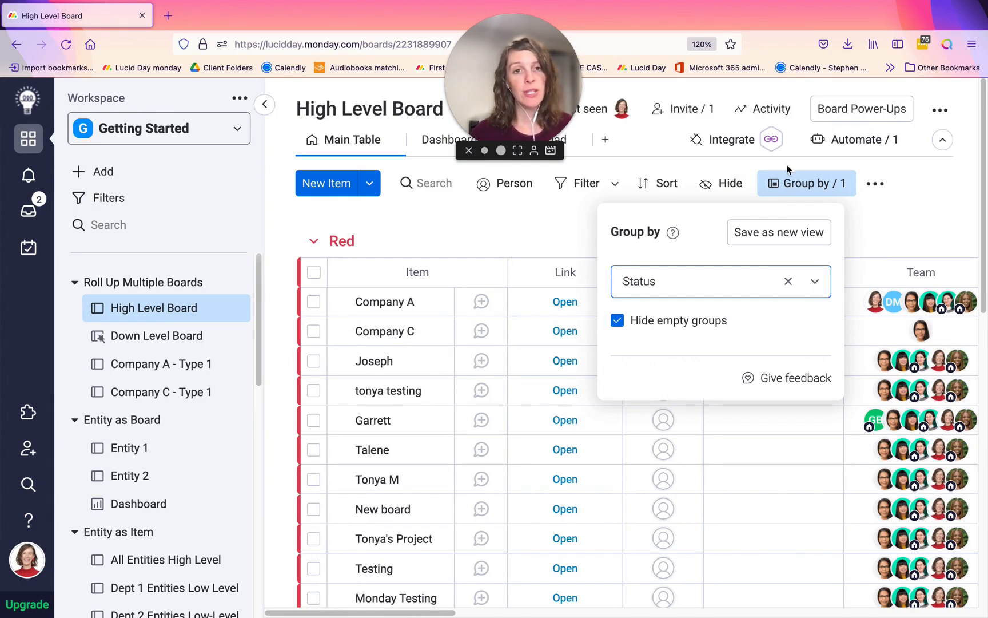
mouse_move(810, 189)
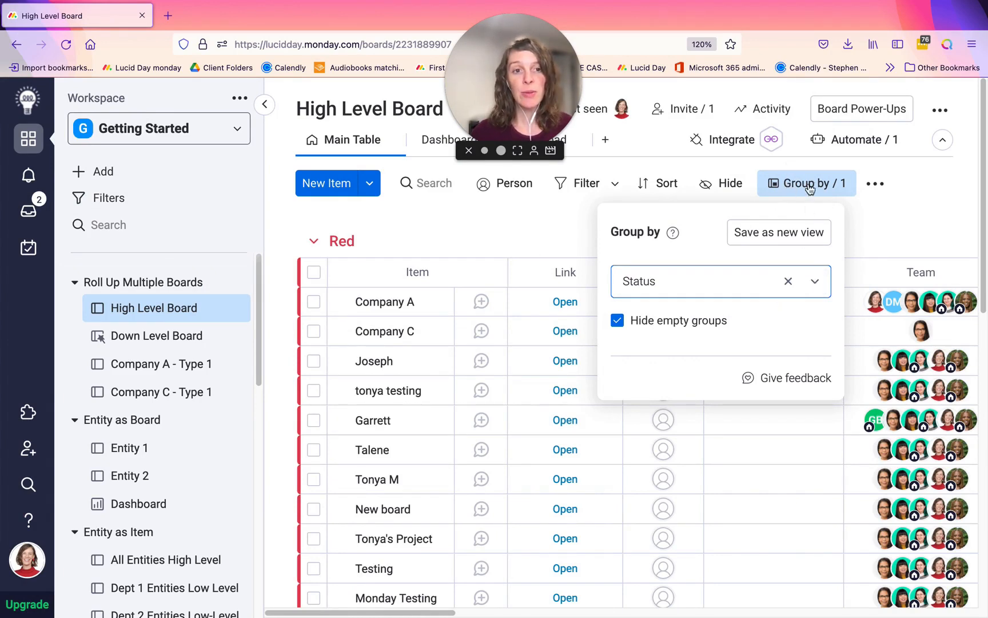
left_click(25, 569)
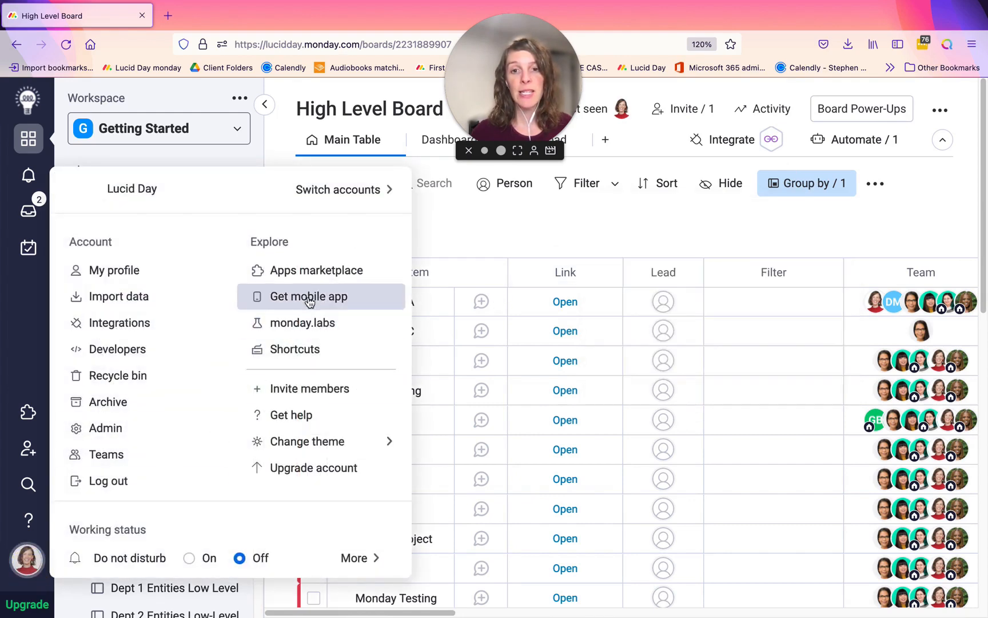
left_click(302, 323)
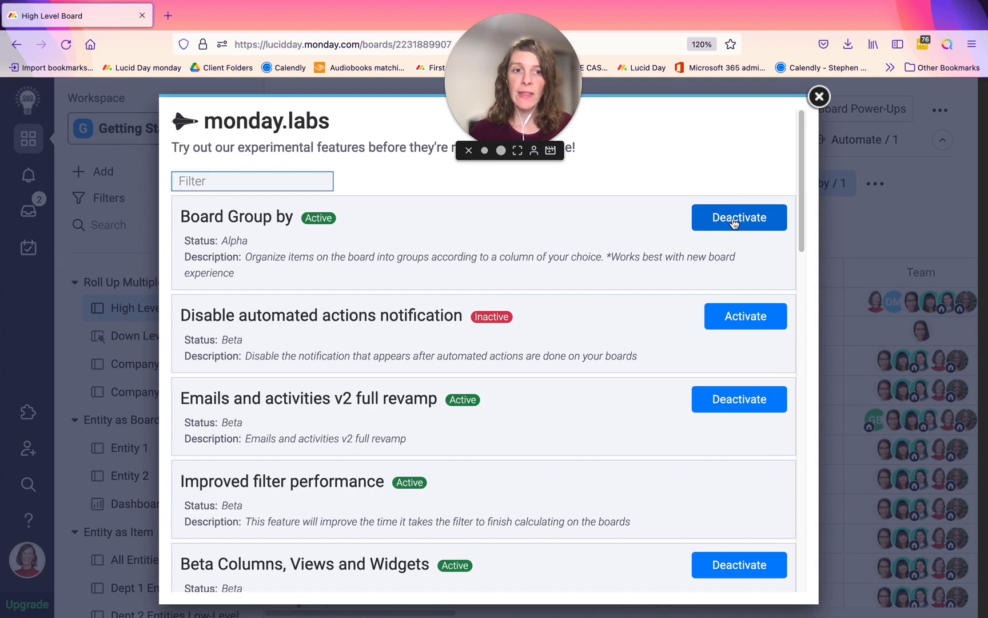
left_click(739, 218)
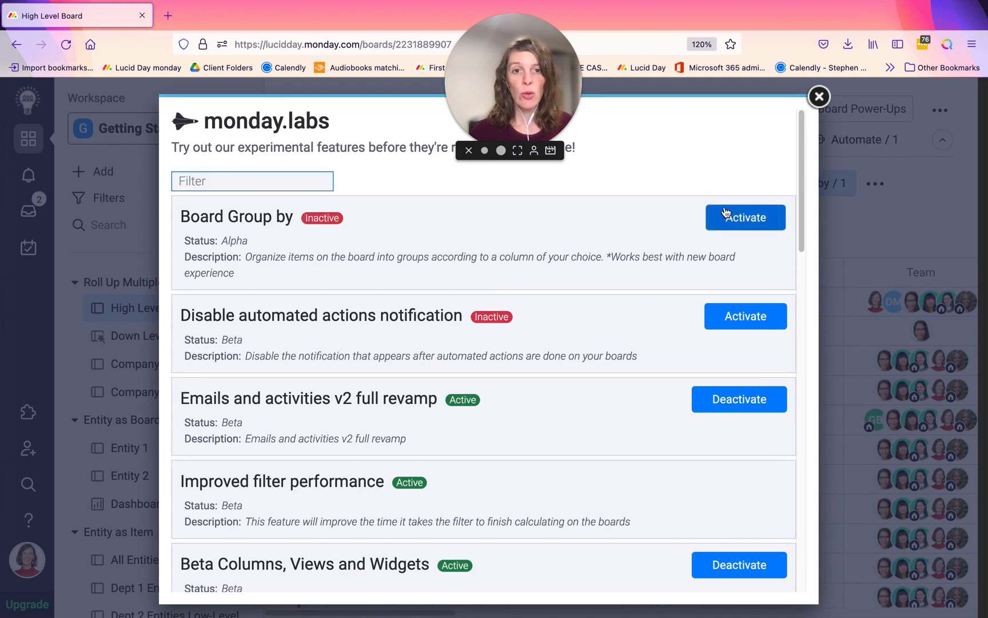
left_click(746, 218)
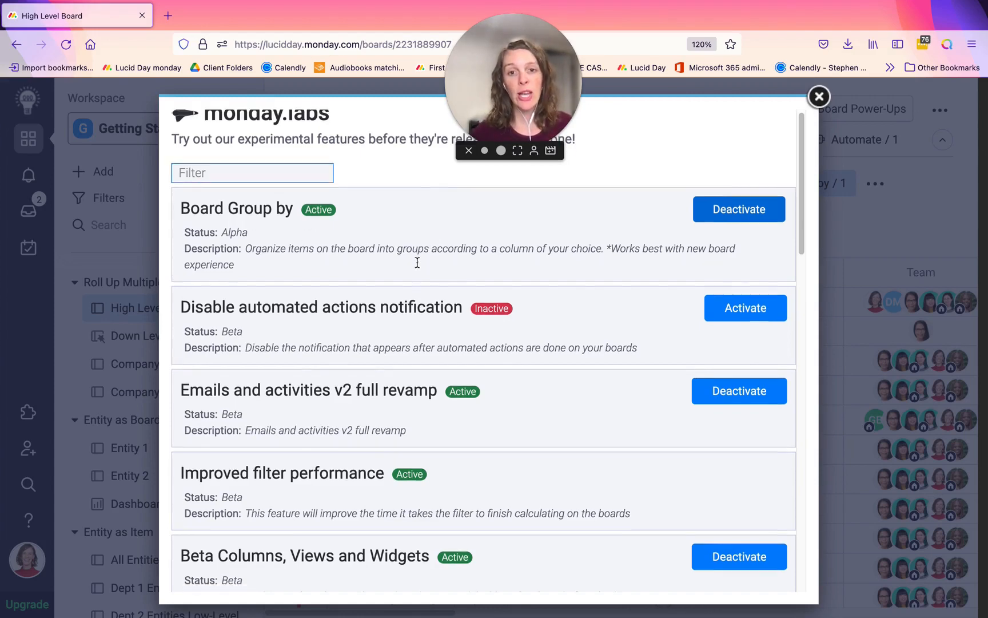
scroll("down", 3)
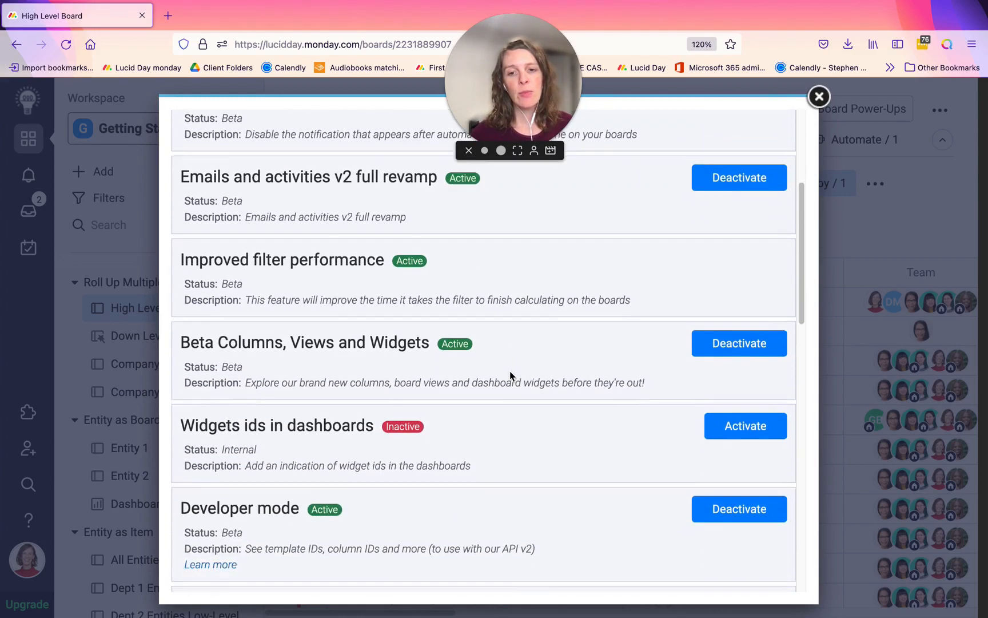
scroll("down", 3)
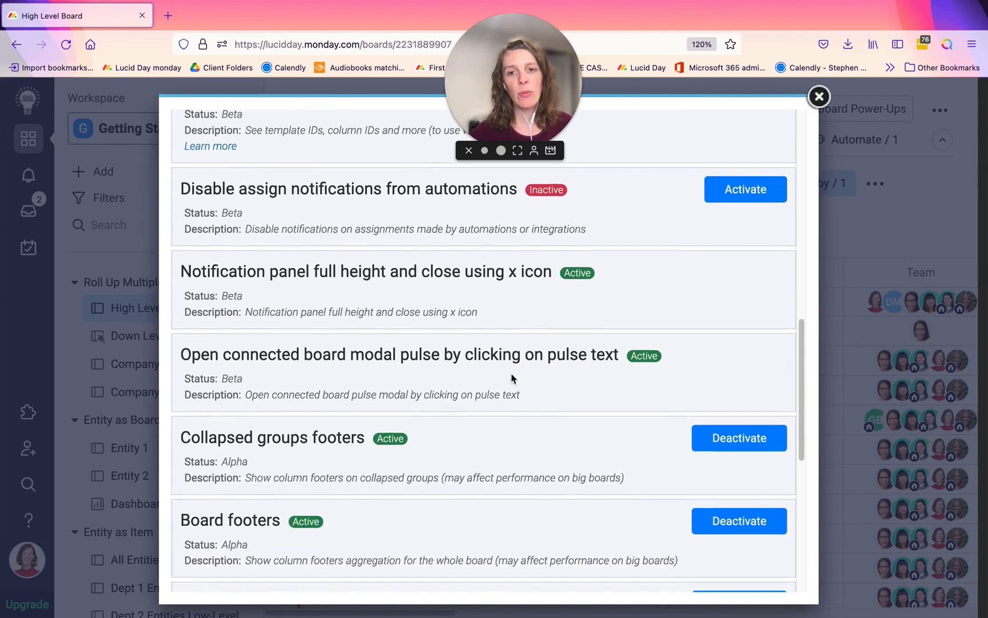
scroll("down", 3)
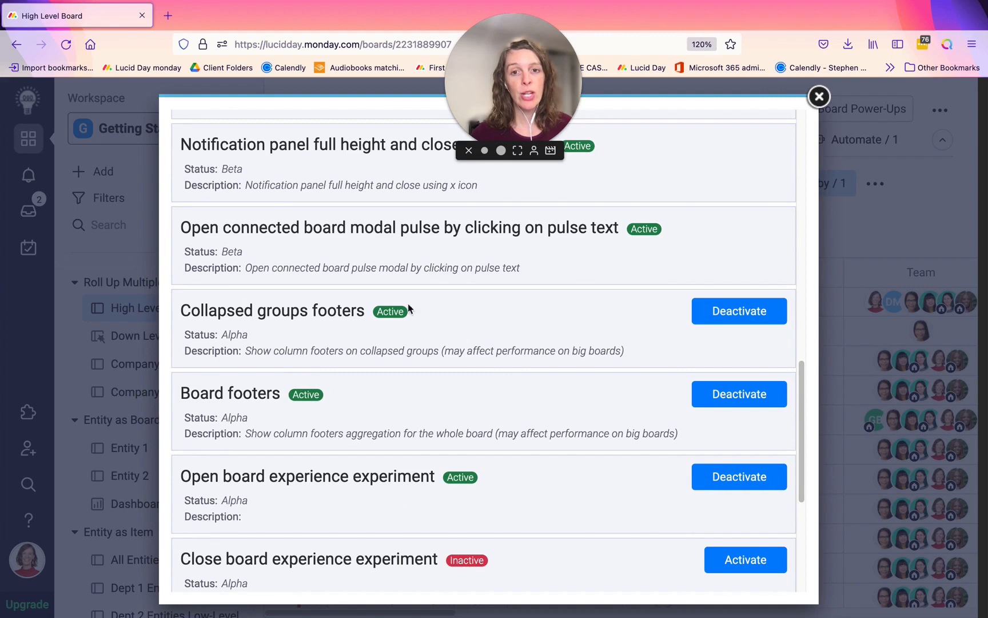
mouse_move(386, 420)
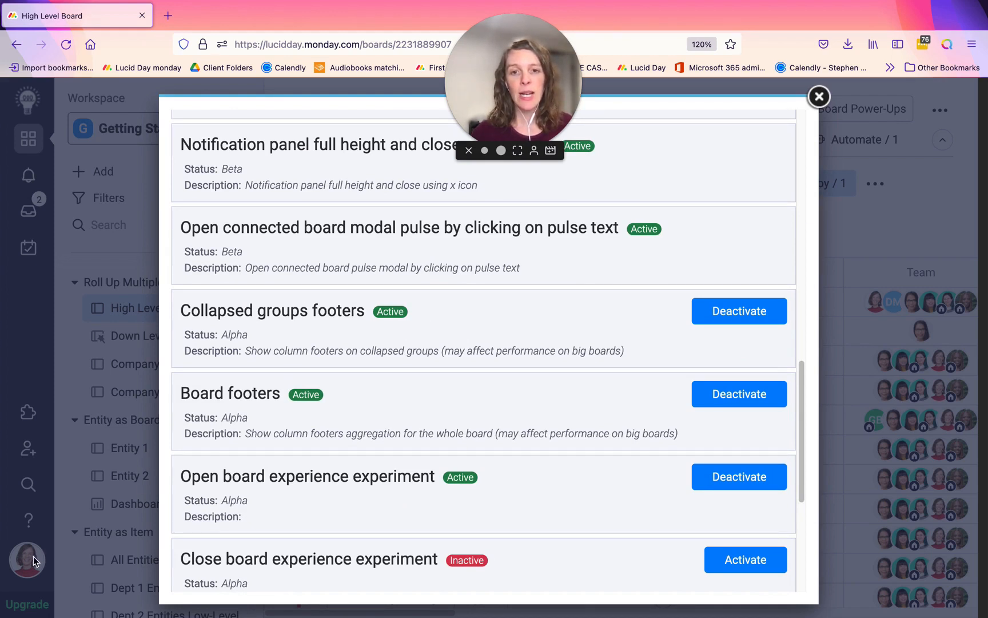
mouse_move(296, 383)
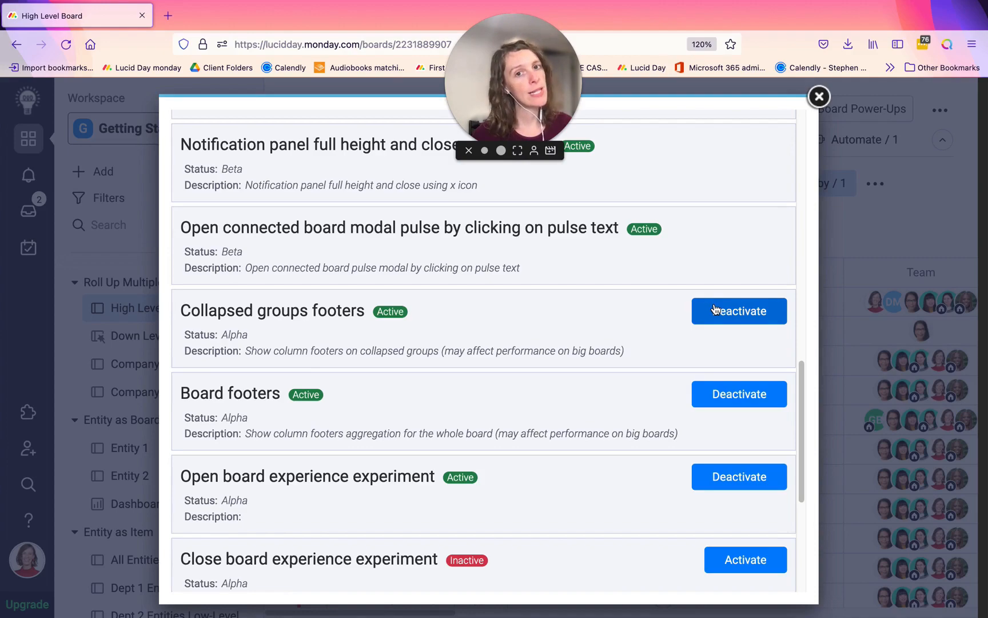
left_click(819, 96)
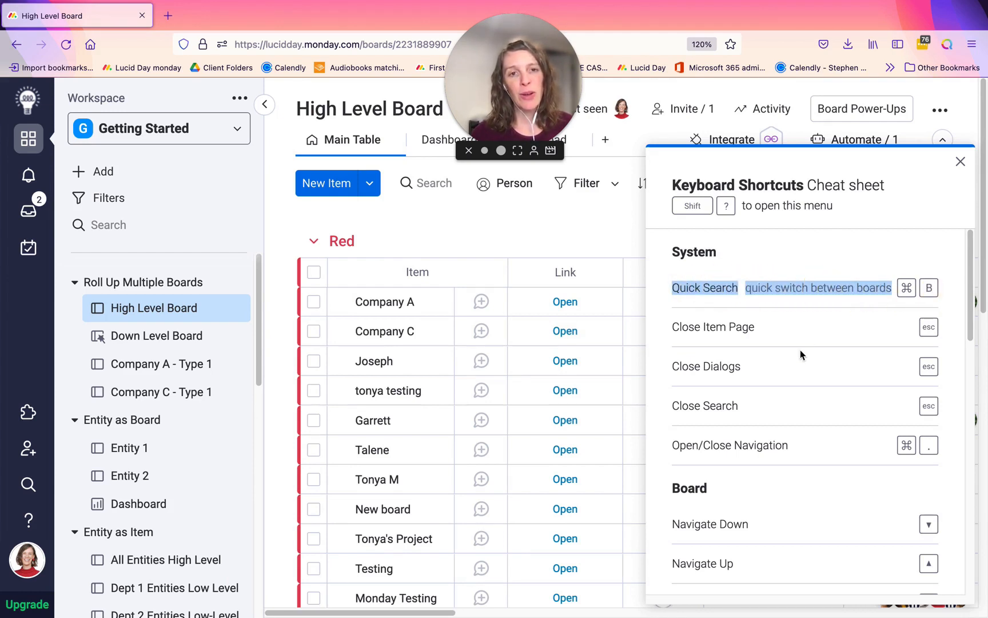
mouse_move(919, 288)
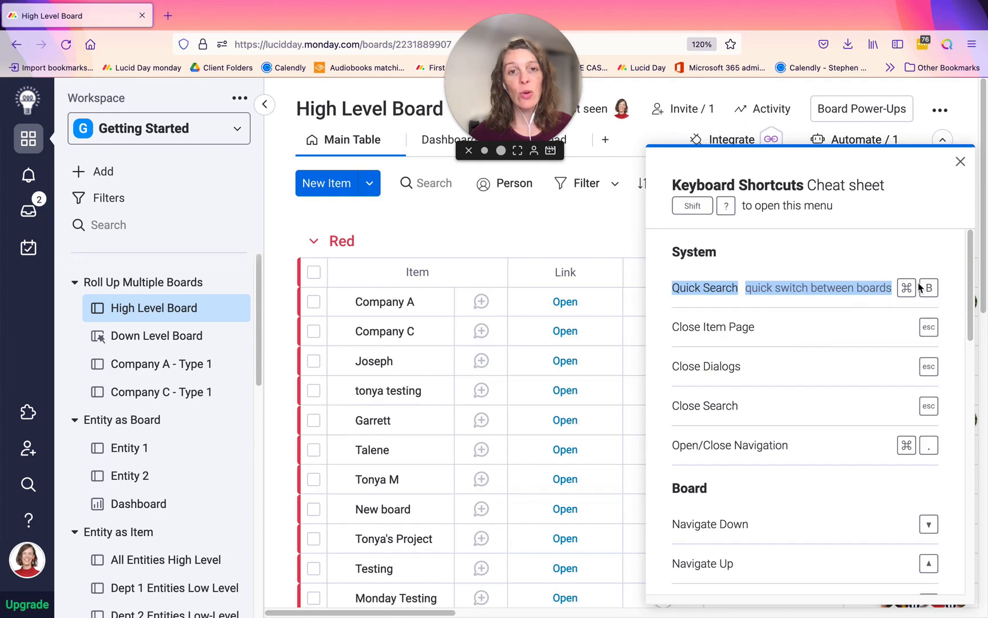
mouse_move(608, 225)
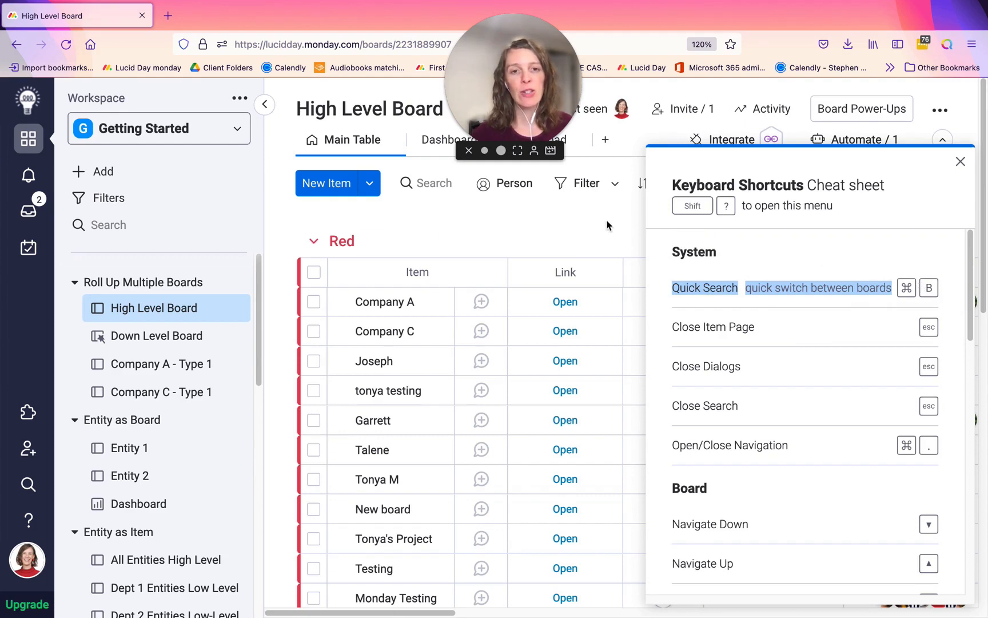
mouse_move(591, 218)
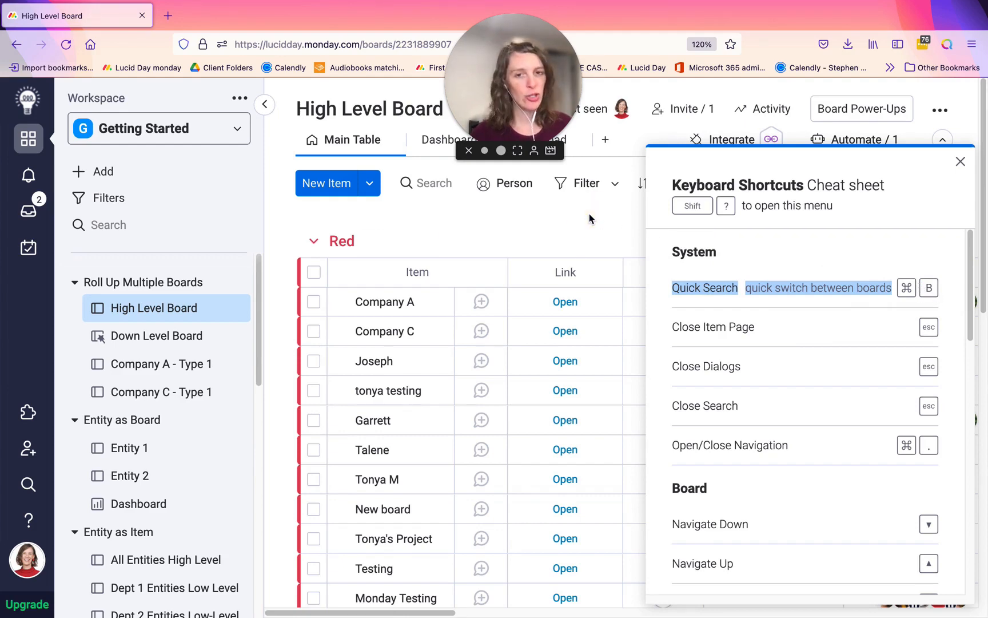
Bring up Quick Search with Cmd+B and dismiss it again with Escape.
key("cmd+b")
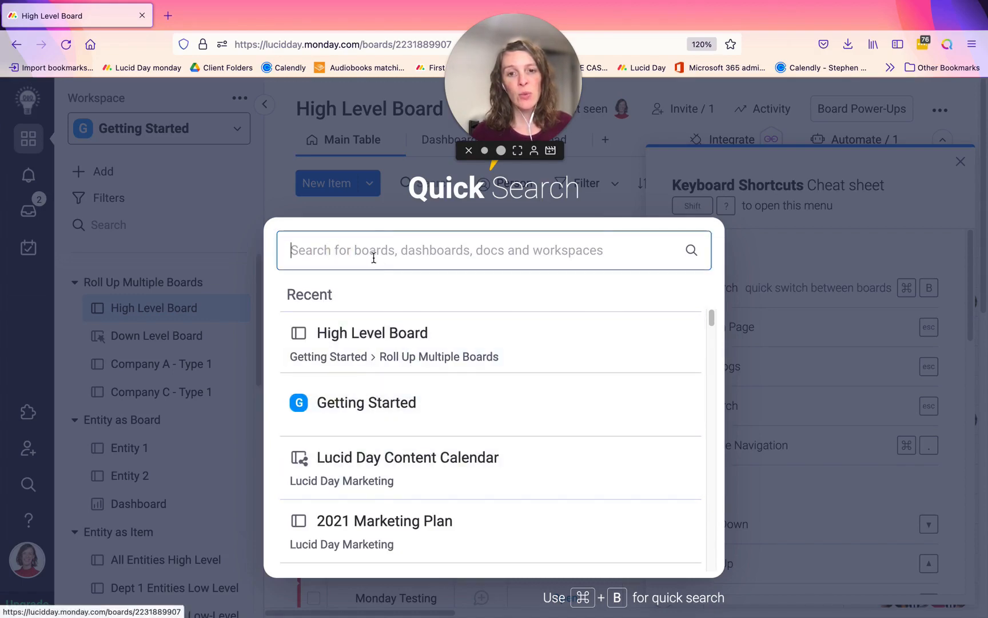
key("Escape")
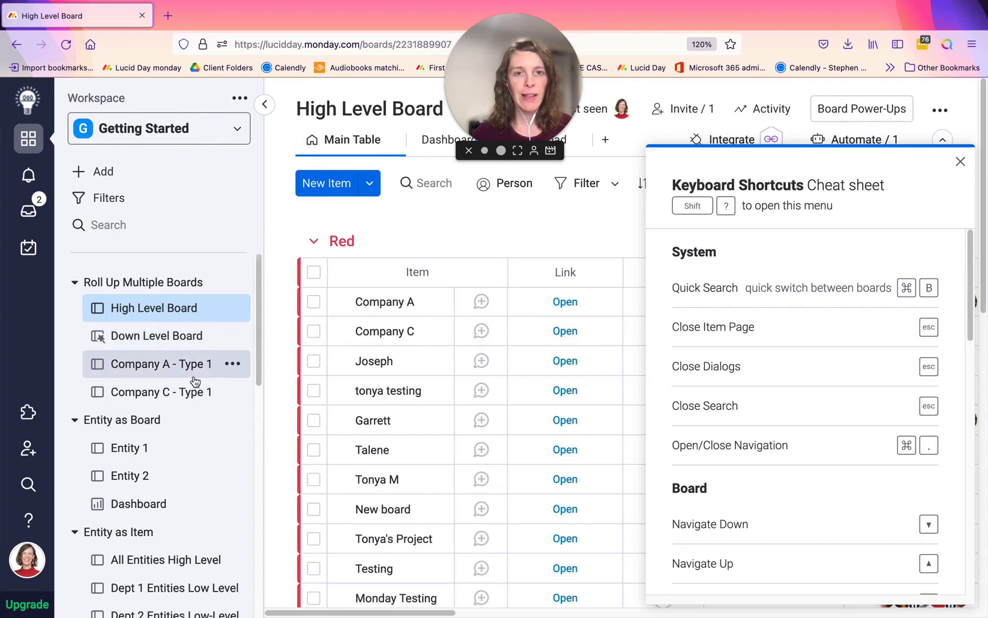
mouse_move(762, 338)
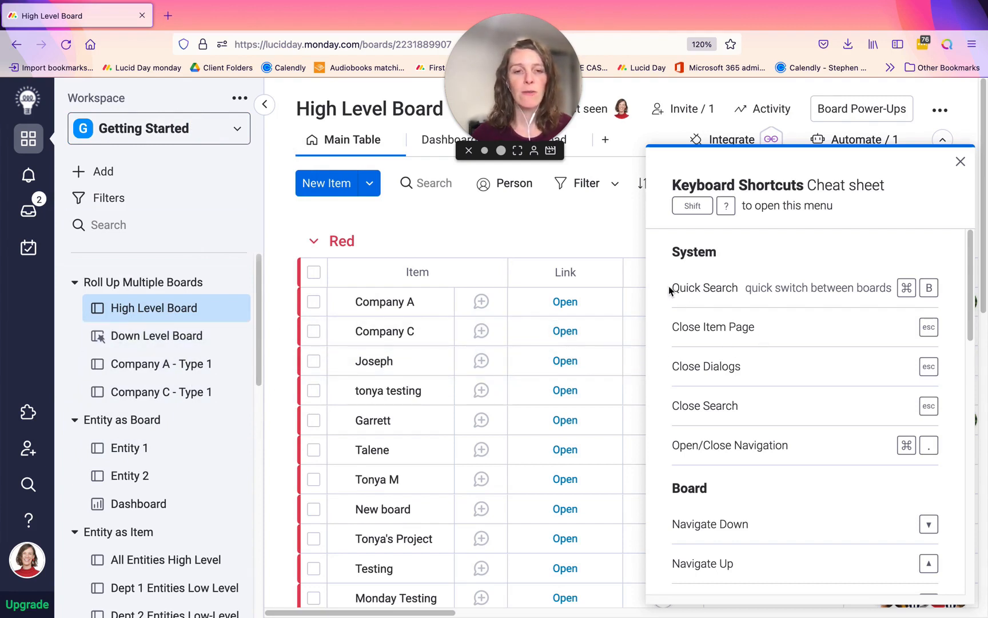
mouse_move(745, 306)
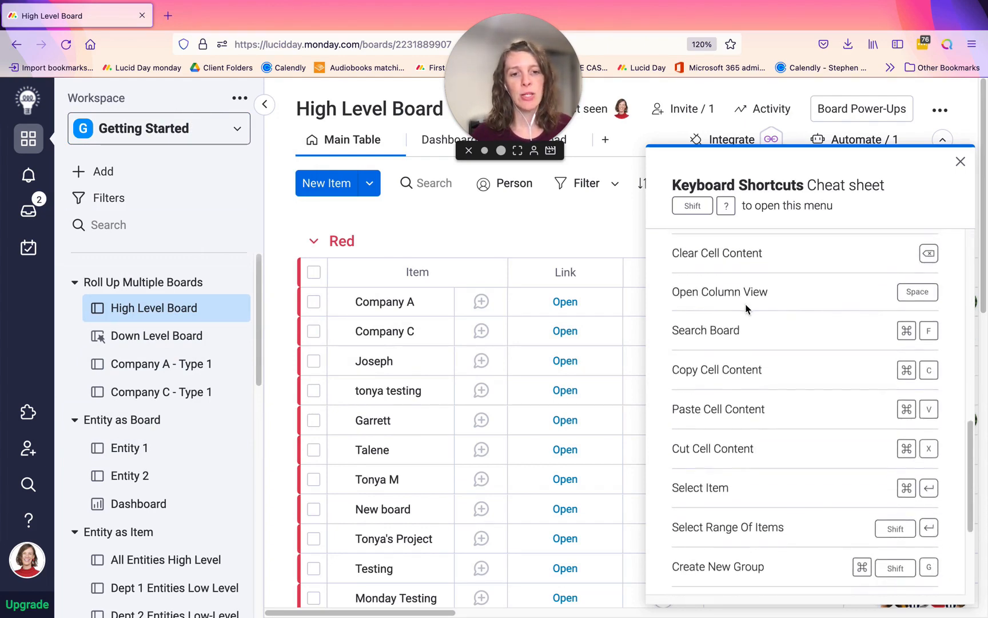
left_click(27, 566)
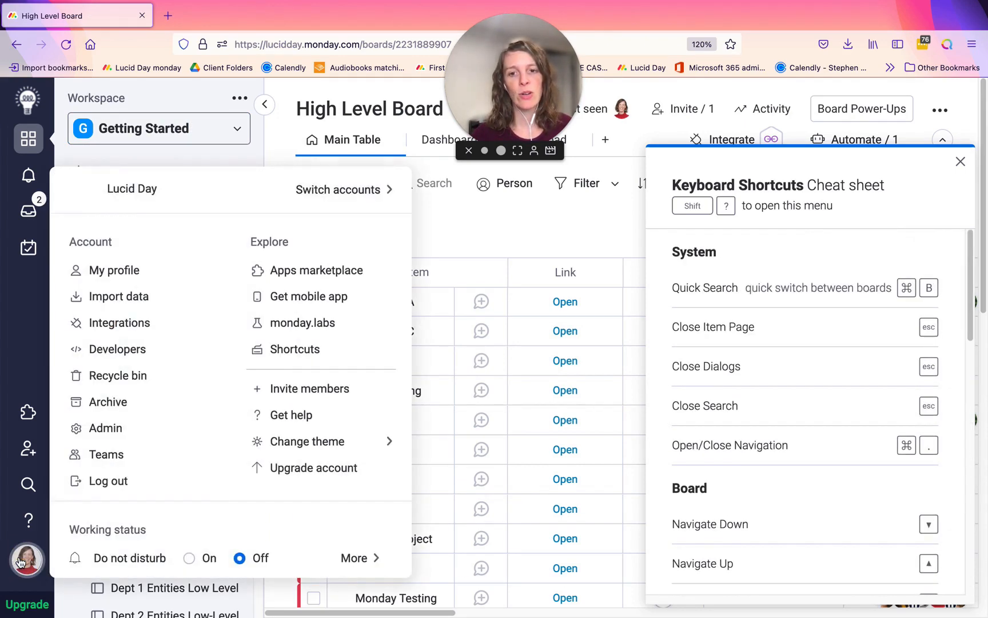
mouse_move(339, 371)
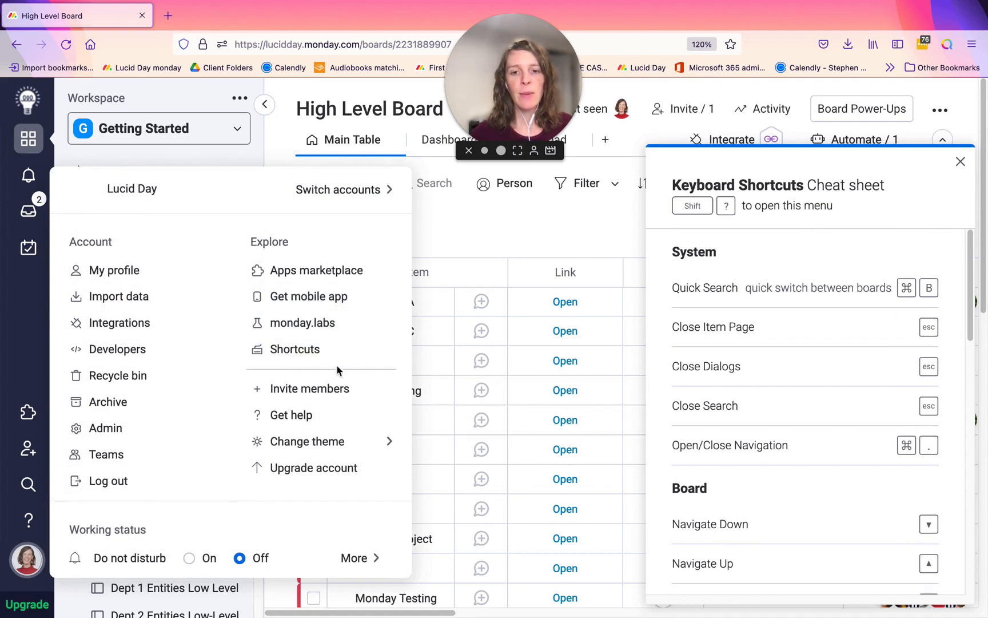
mouse_move(345, 389)
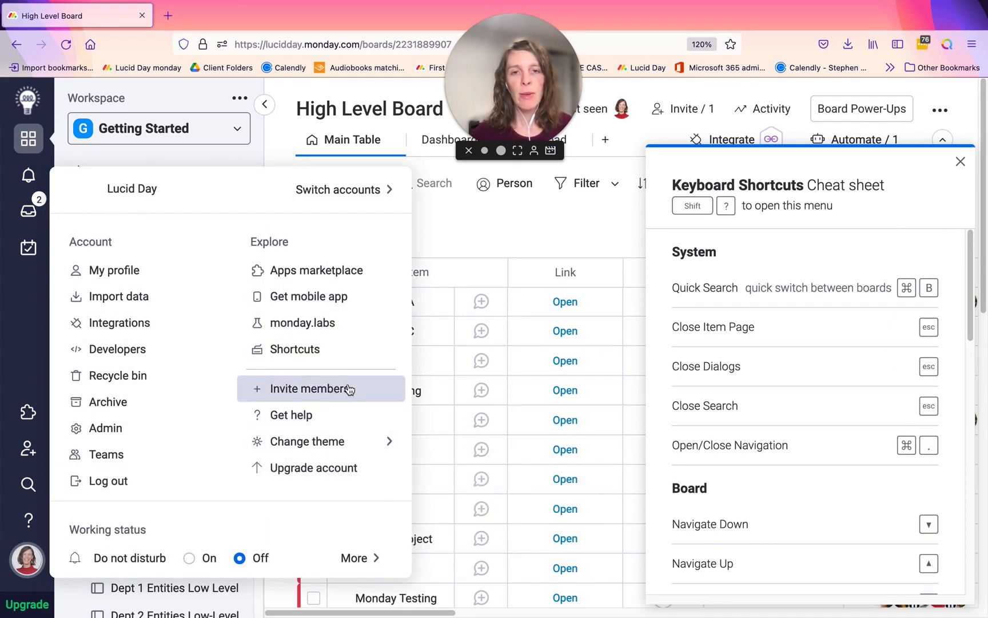
mouse_move(302, 419)
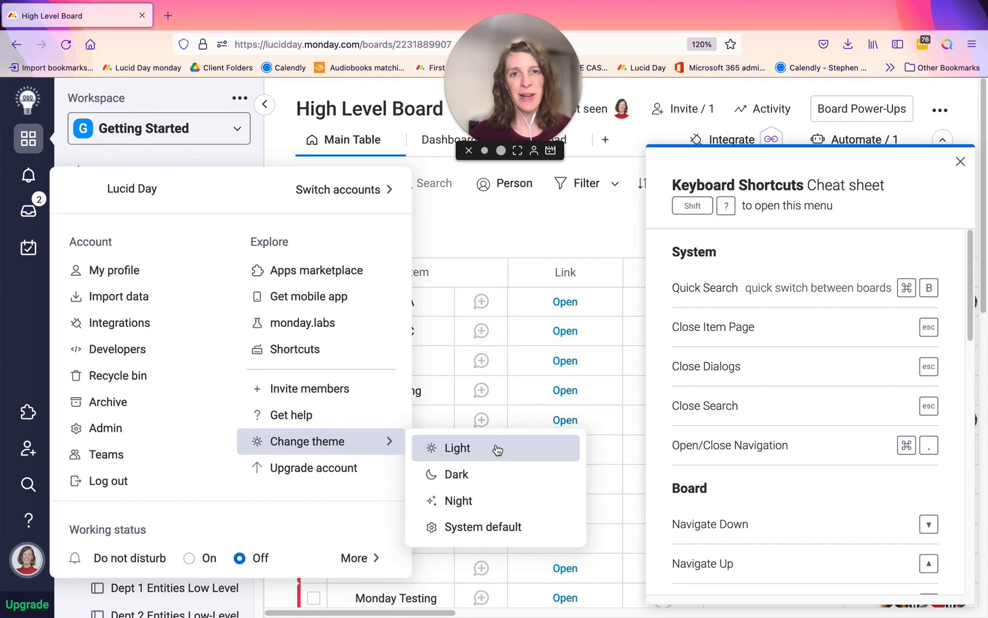
mouse_move(487, 506)
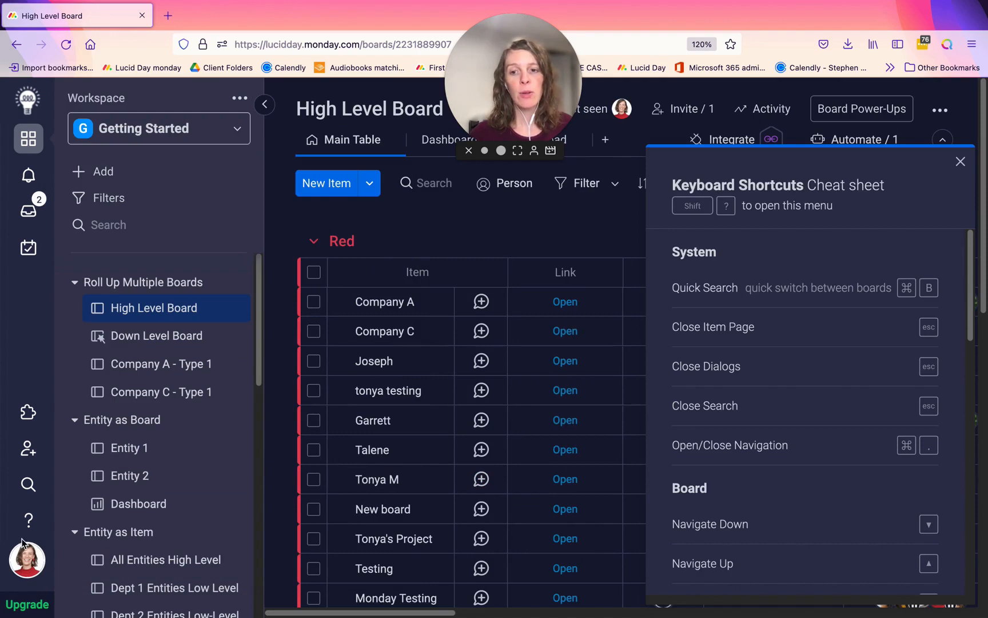
left_click(25, 565)
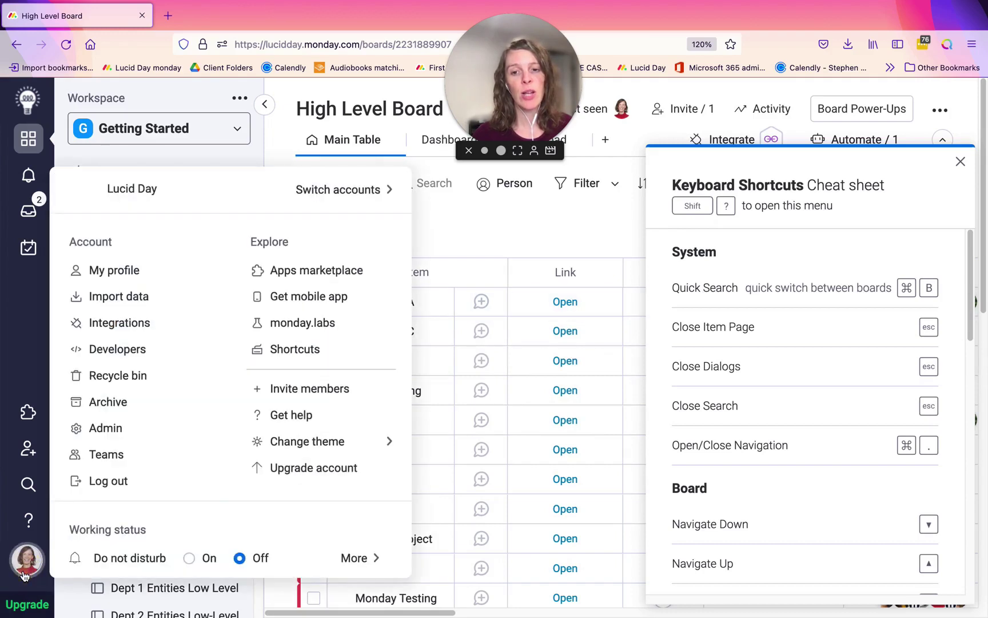
left_click(306, 442)
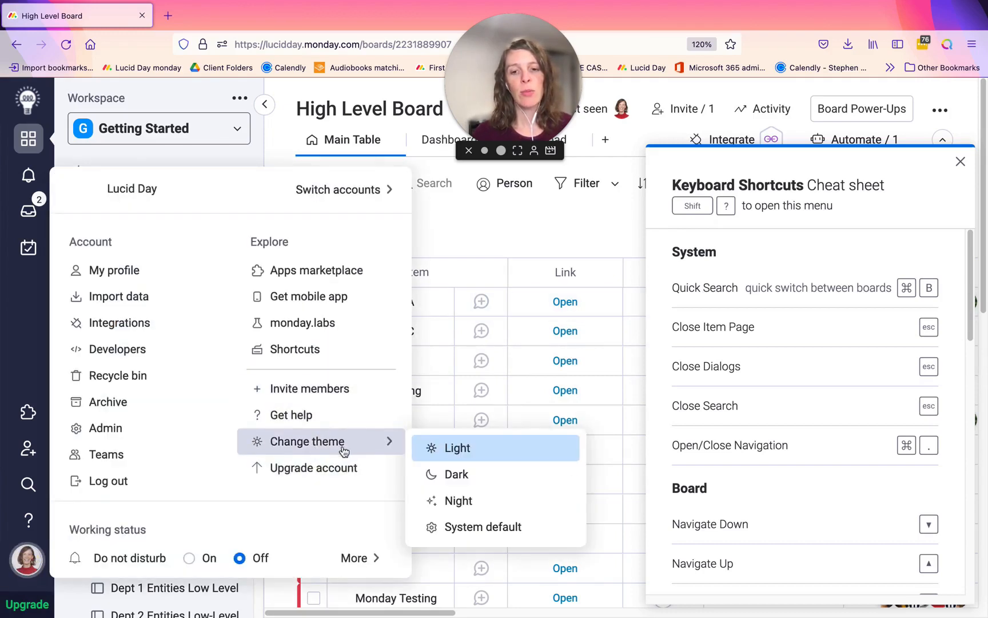
mouse_move(433, 215)
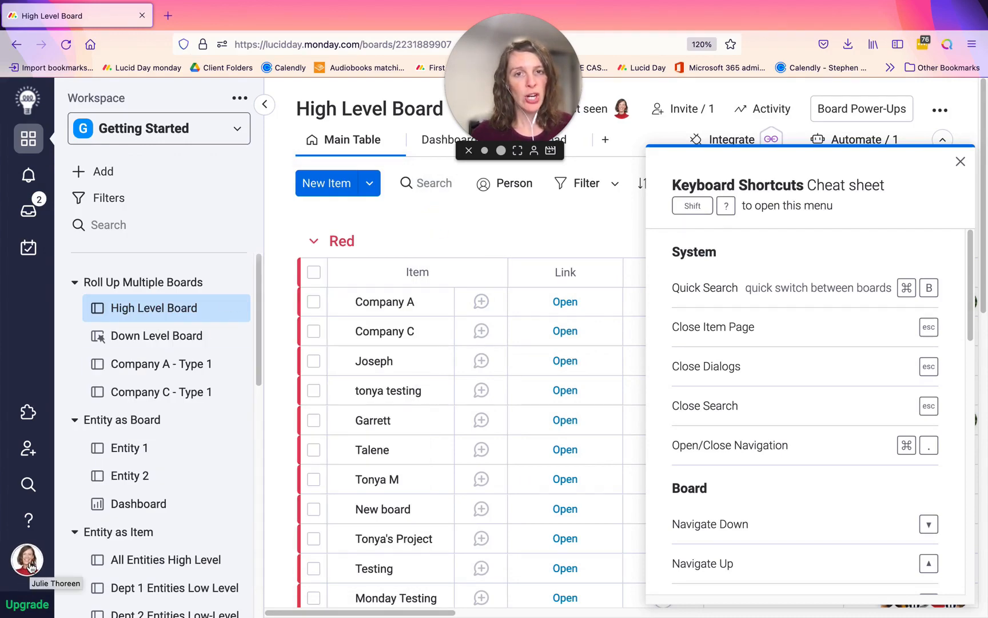
Reopen the account menu from the bottom-left avatar over the High Level Board.
left_click(25, 565)
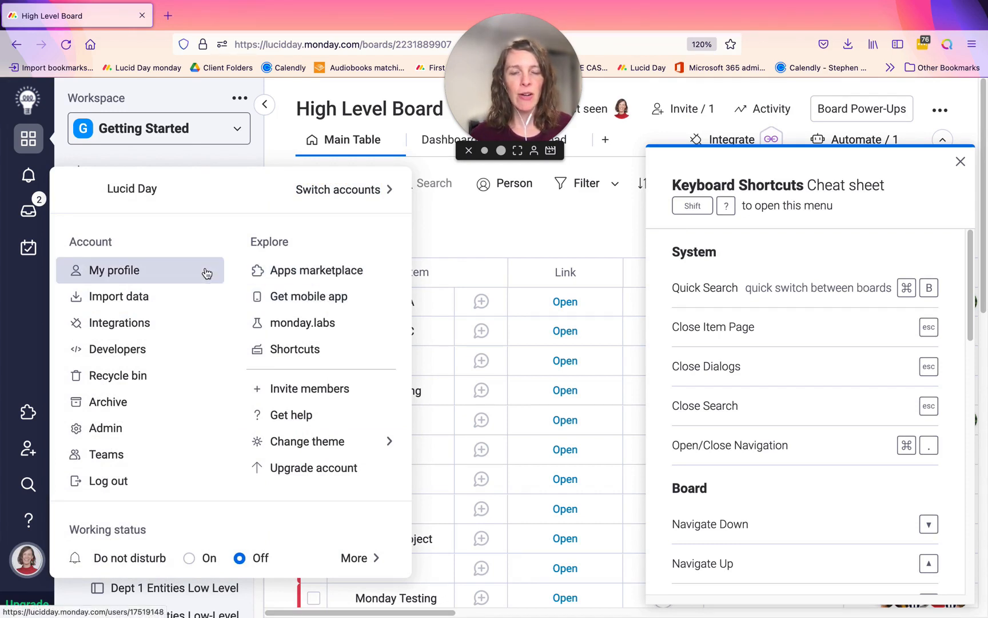
mouse_move(319, 271)
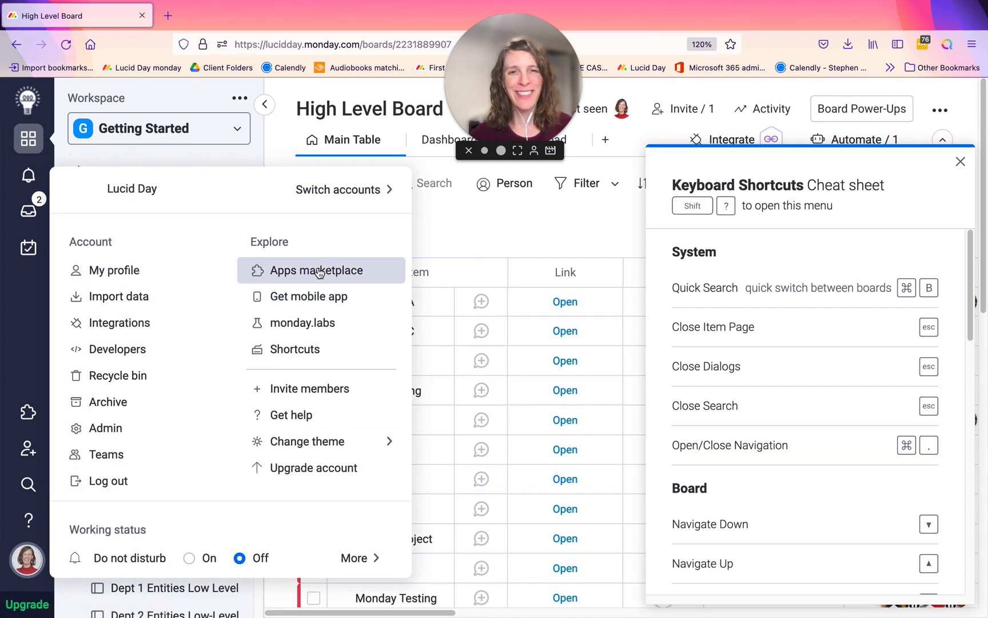